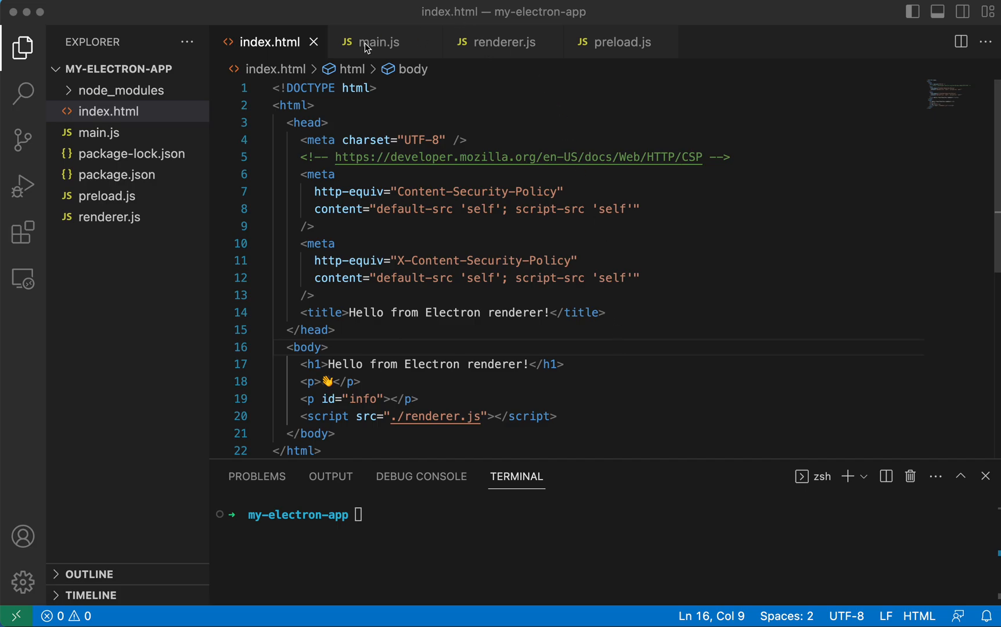
mouse_move(514, 400)
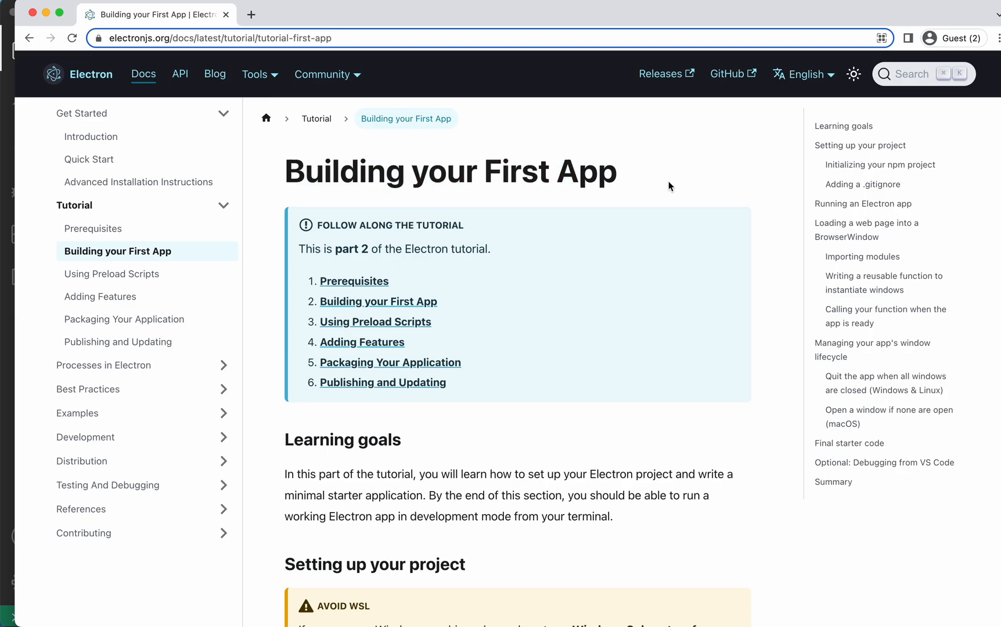
mouse_move(388, 212)
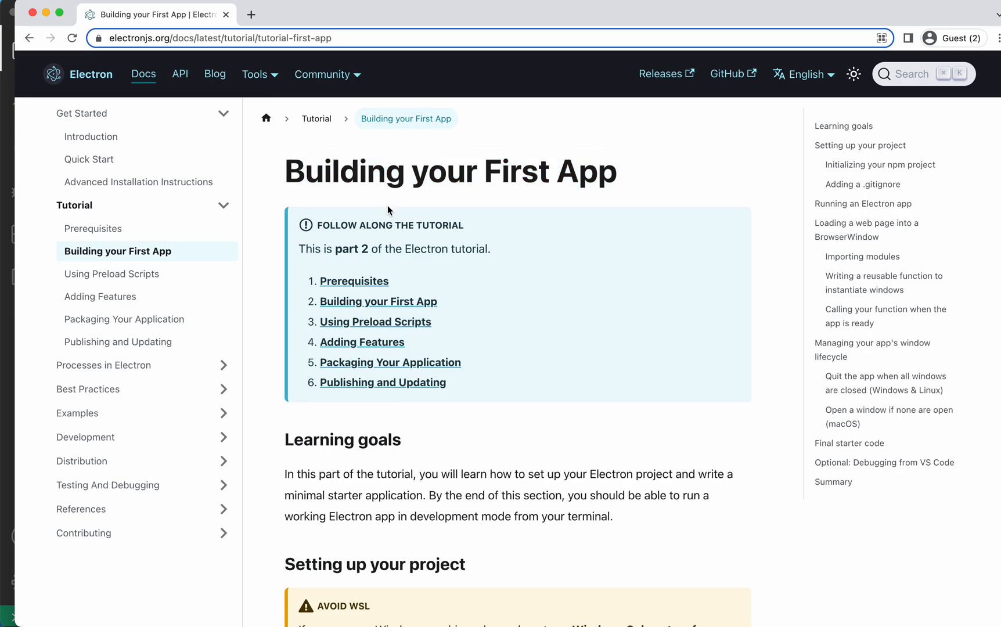
Scroll to the body markup where the greeting content sits in index.html.
scroll("down", 3)
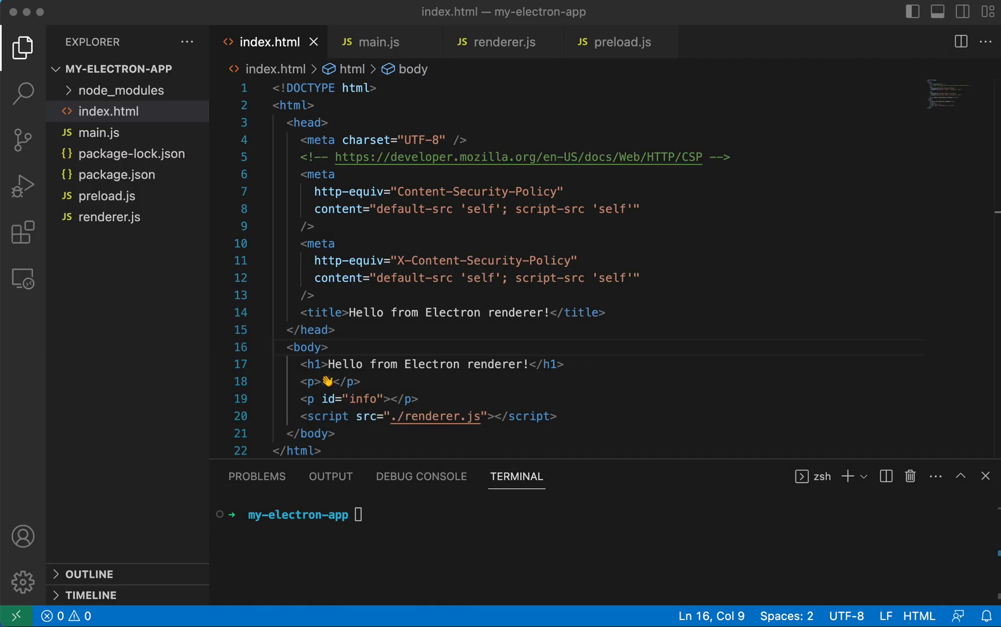
mouse_move(633, 287)
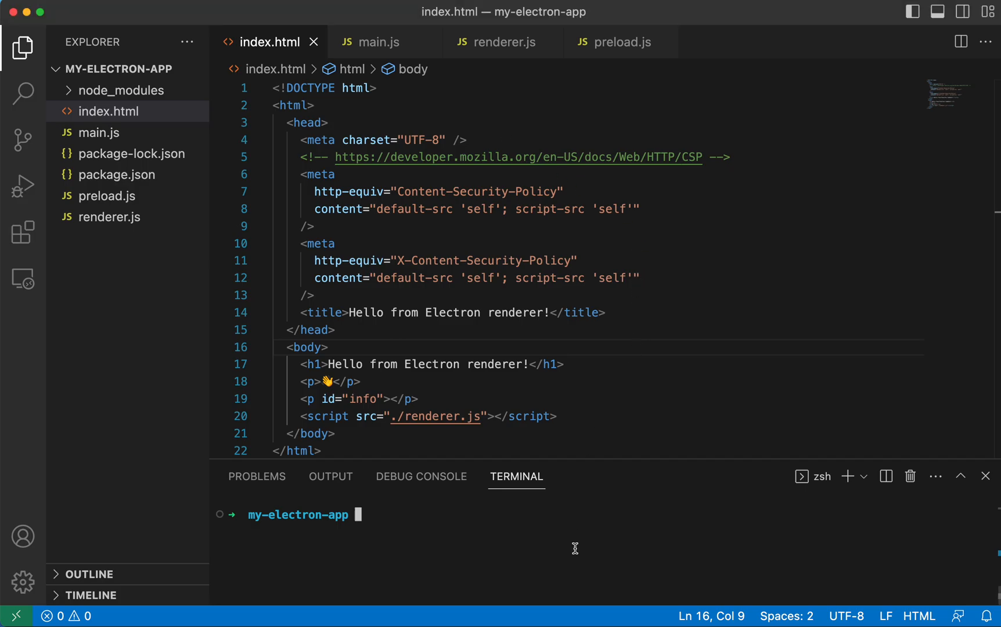
mouse_move(586, 427)
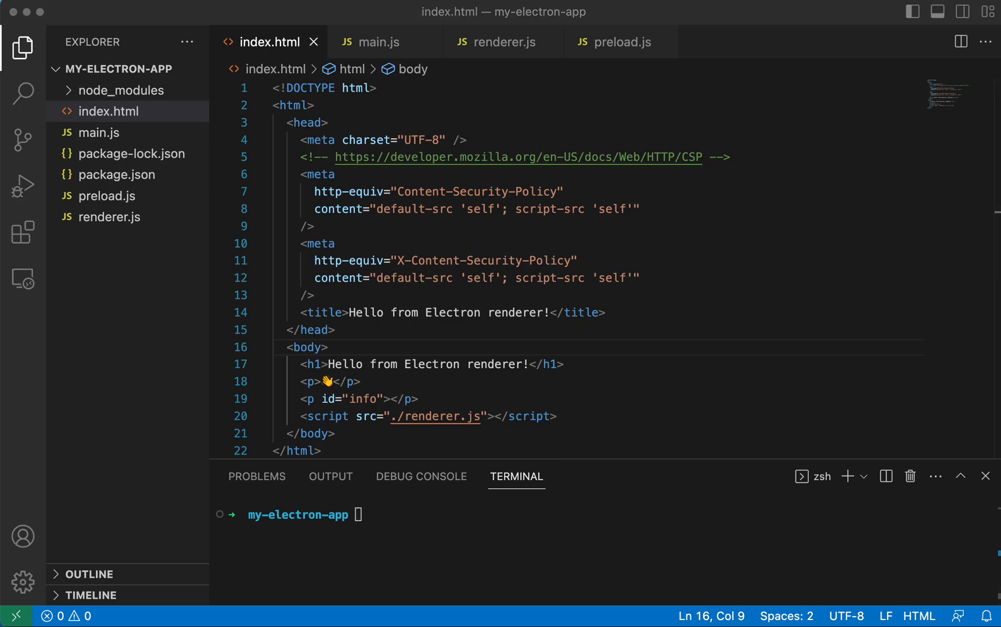
mouse_move(486, 384)
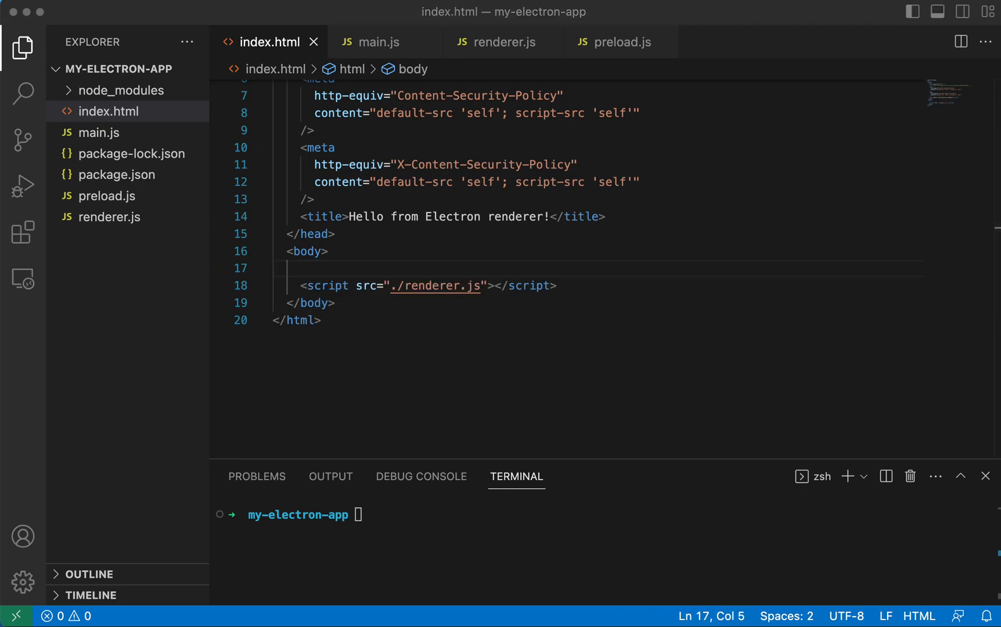
mouse_move(397, 155)
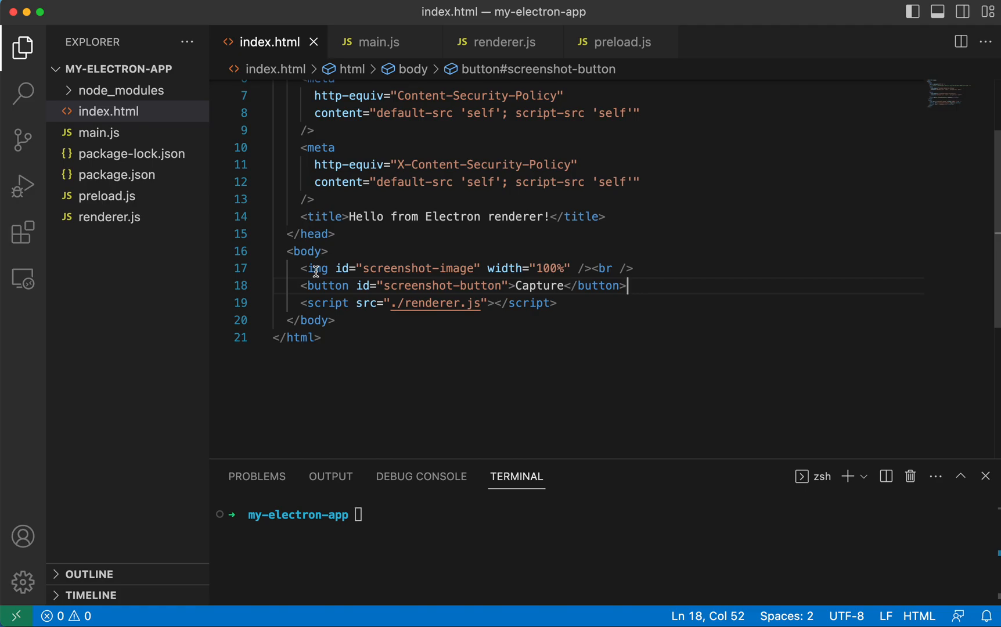
mouse_move(530, 287)
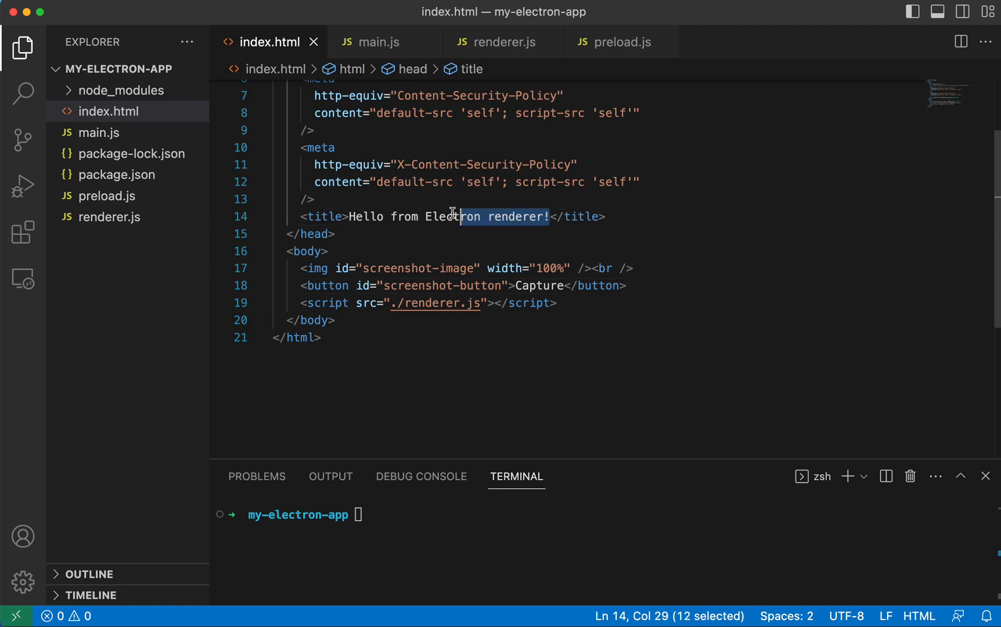
Replace the old <title> text with 'Electron Screenshot Example'.
left_click_drag(452, 216, 353, 216)
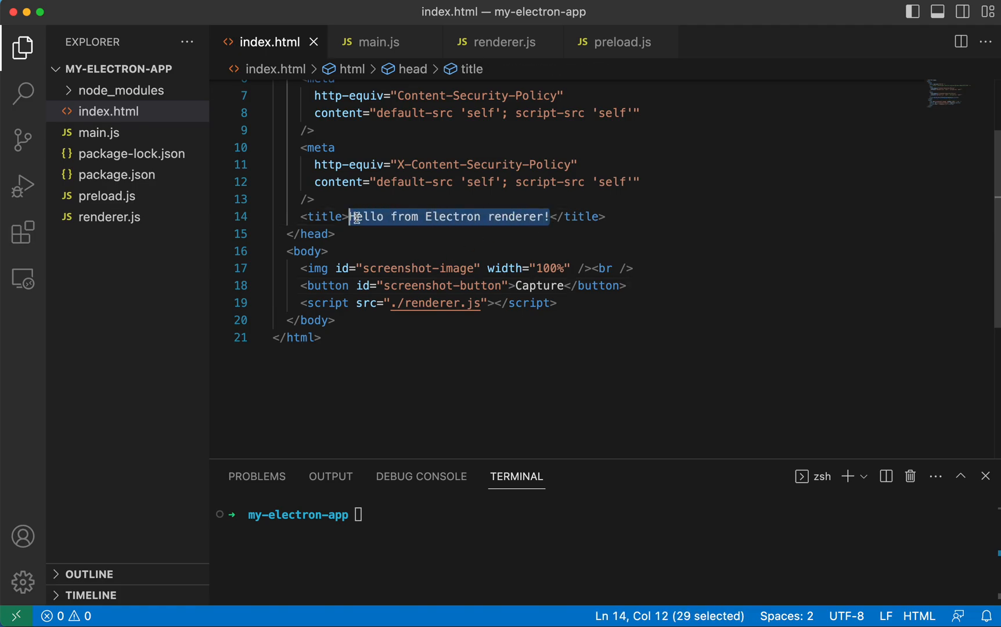
type("Electr")
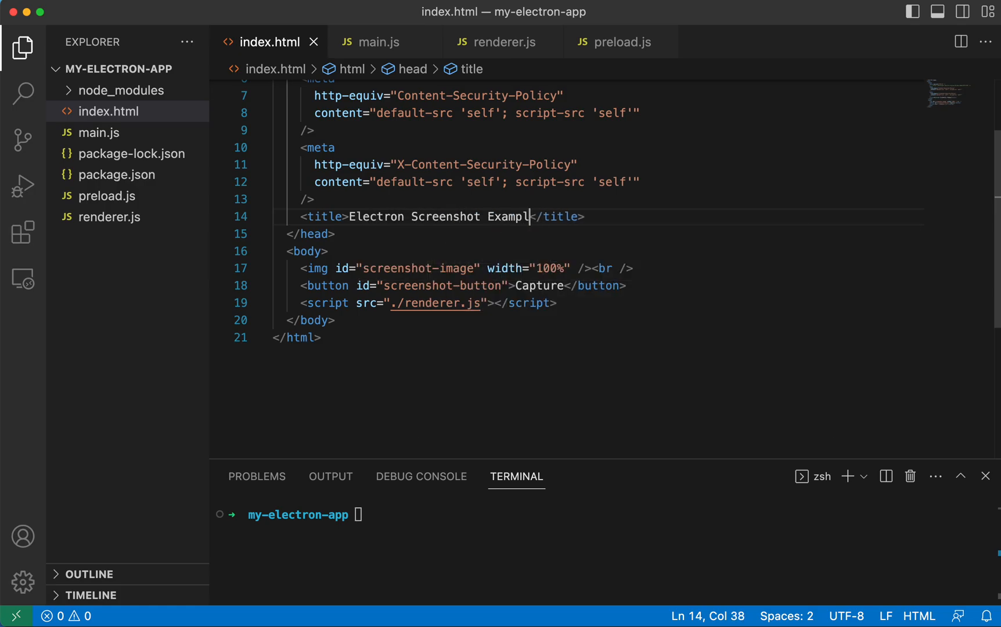
type("e")
left_click(599, 113)
type("; ")
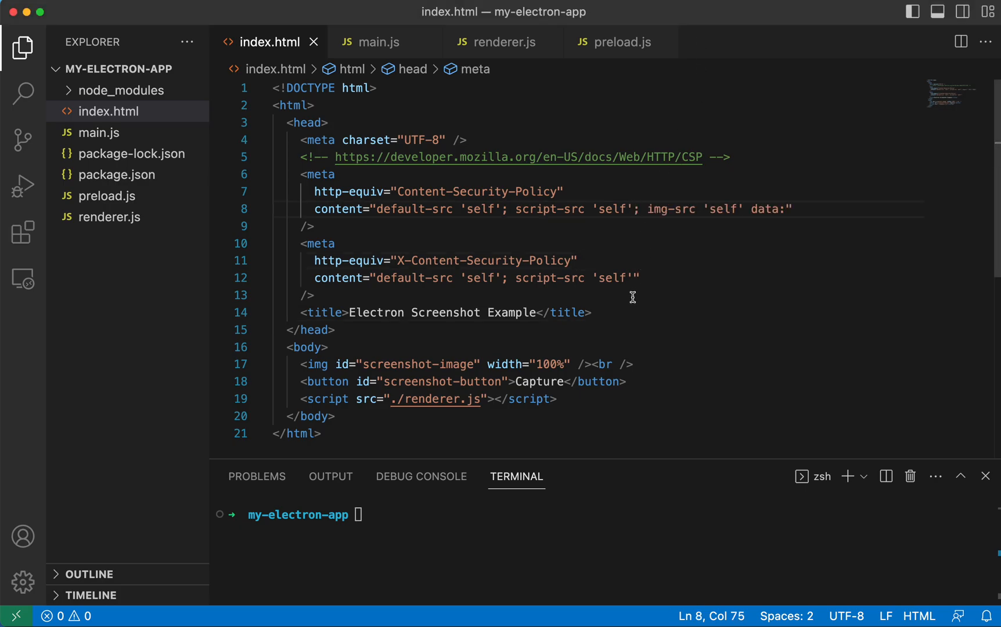
Append img-src 'self' data: to the Content-Security-Policy meta content.
type("img-src 'self' data:")
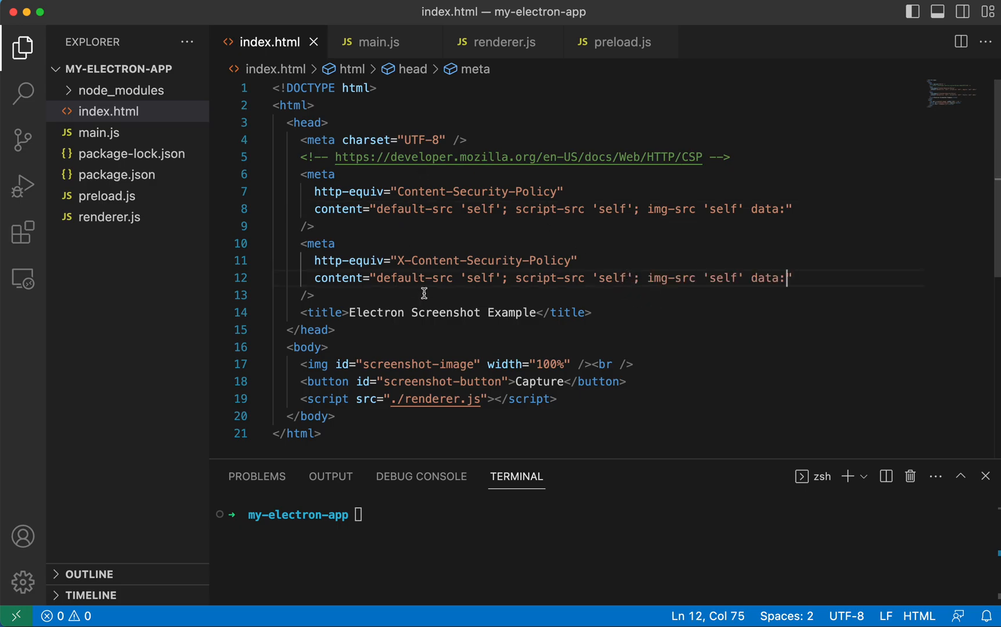
mouse_move(451, 264)
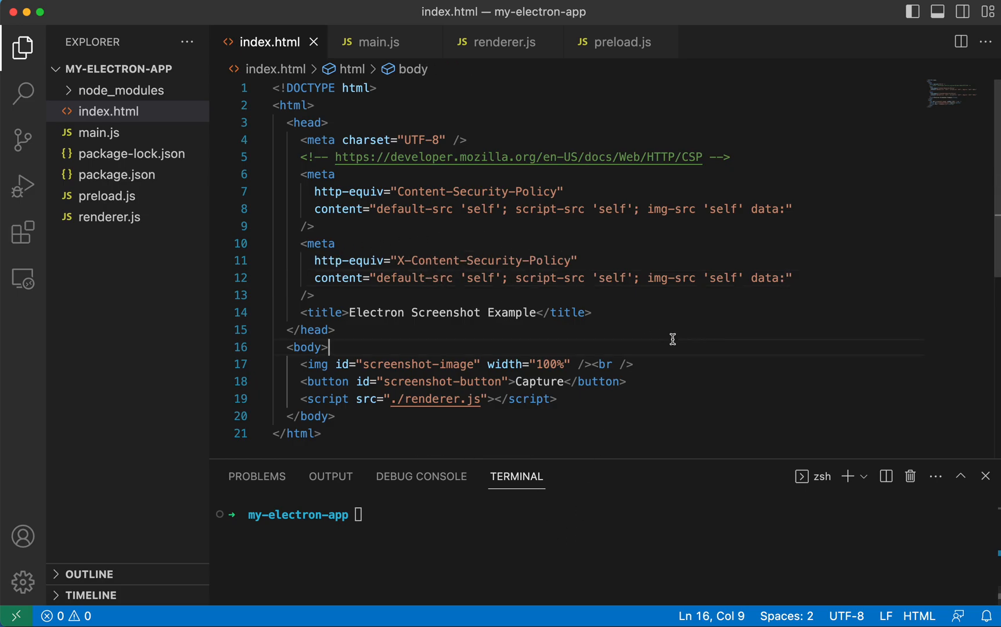
mouse_move(504, 42)
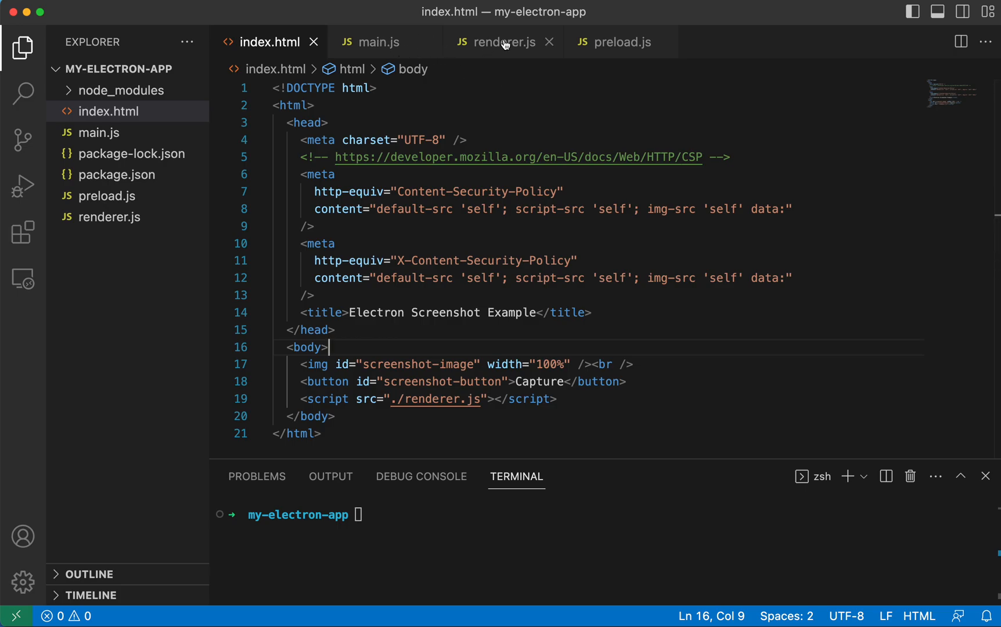
mouse_move(503, 42)
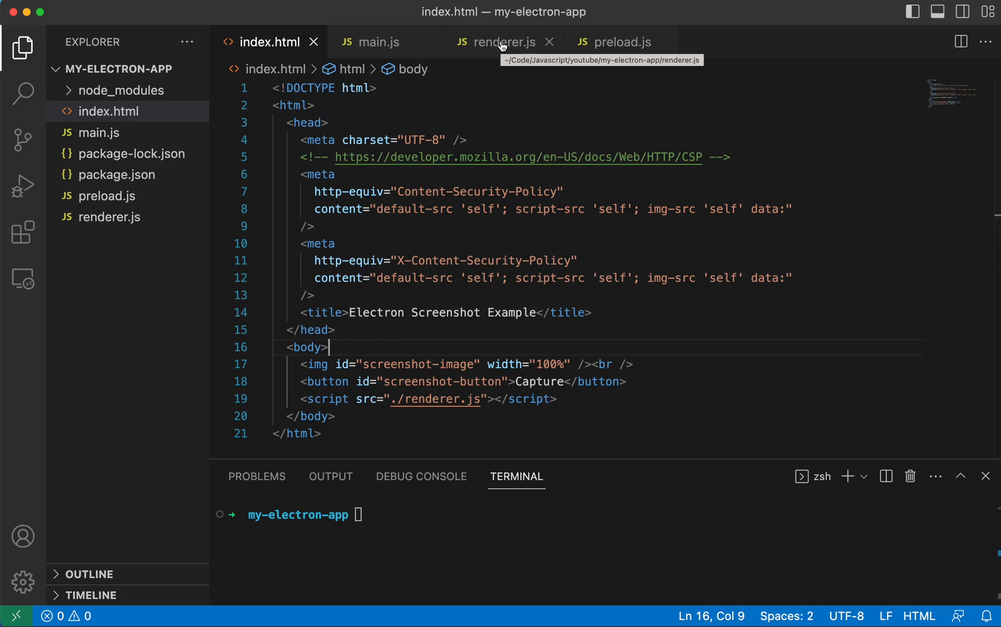
Replace renderer.js with the takeScreenshot code calling window.screenshot.captureScreenShot().
left_click(502, 42)
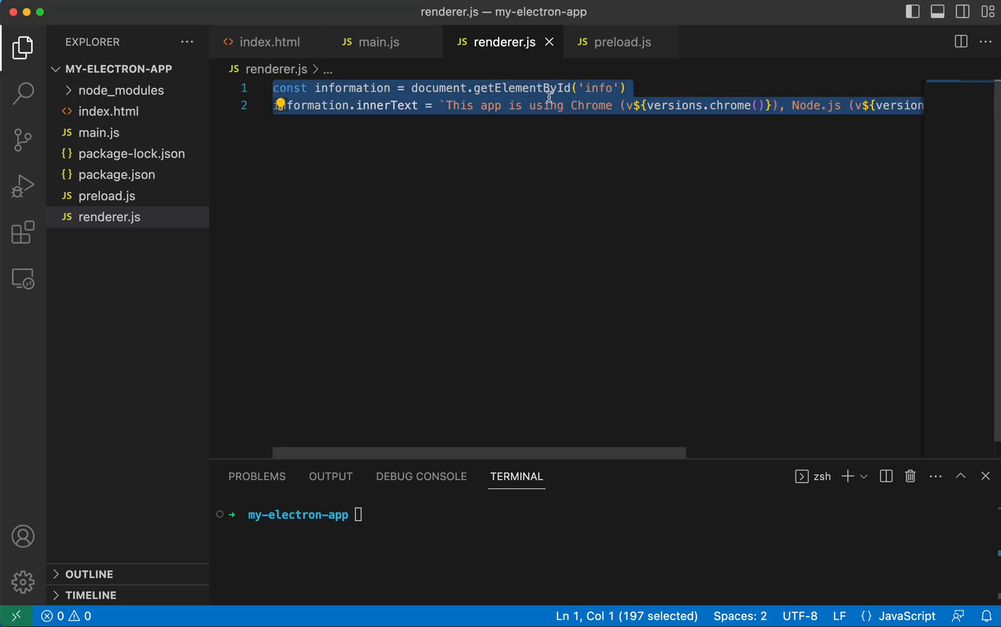
key("Delete")
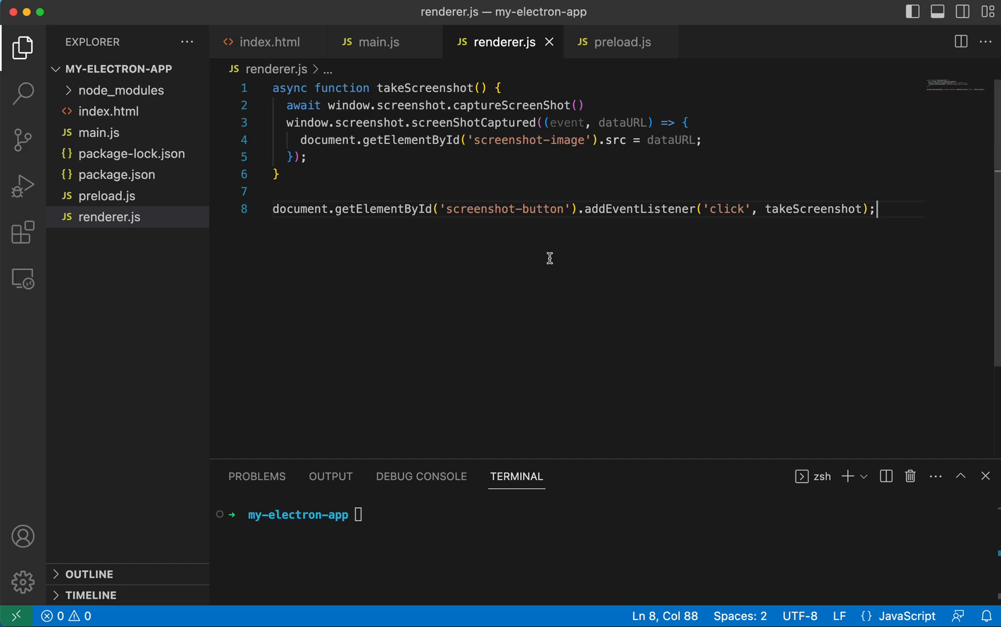
mouse_move(459, 215)
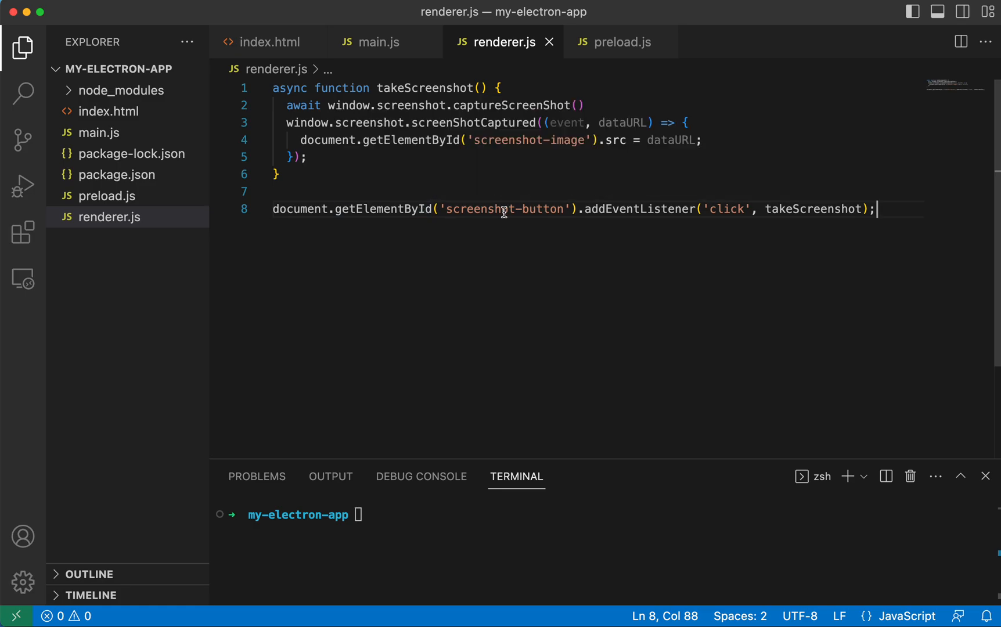
mouse_move(649, 208)
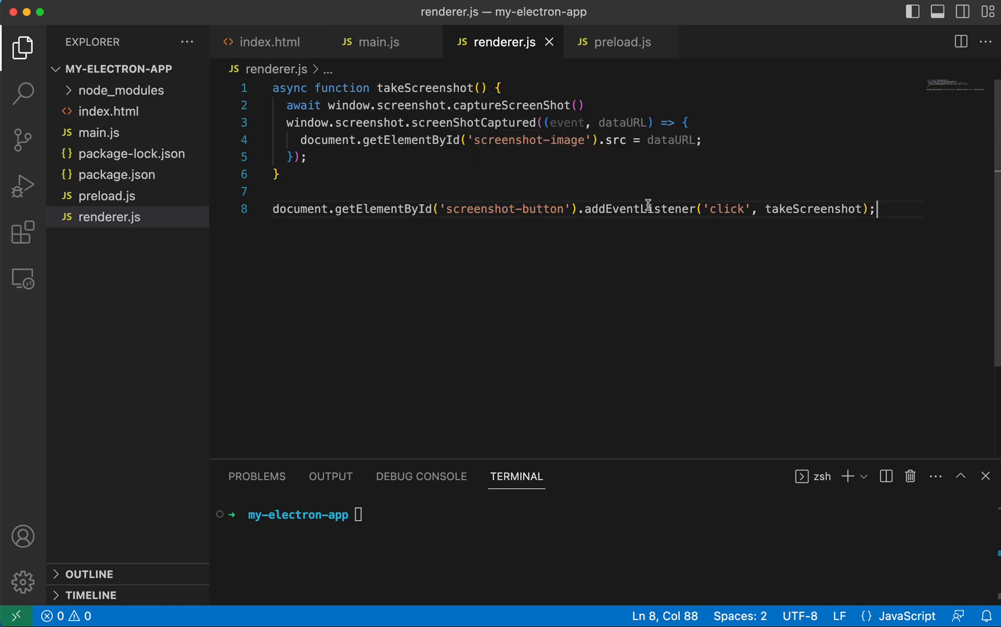
mouse_move(636, 209)
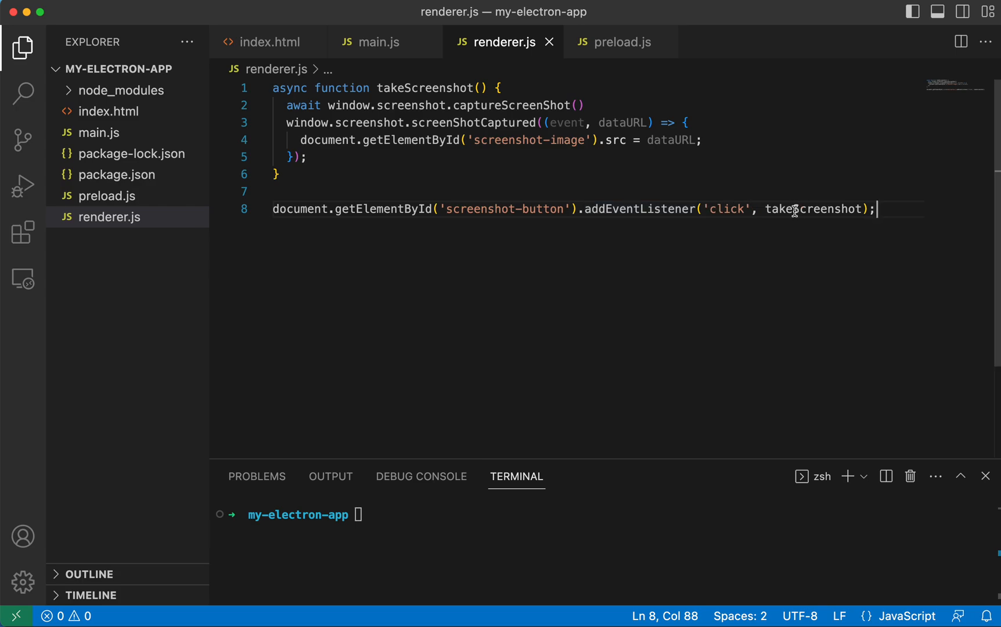
mouse_move(802, 209)
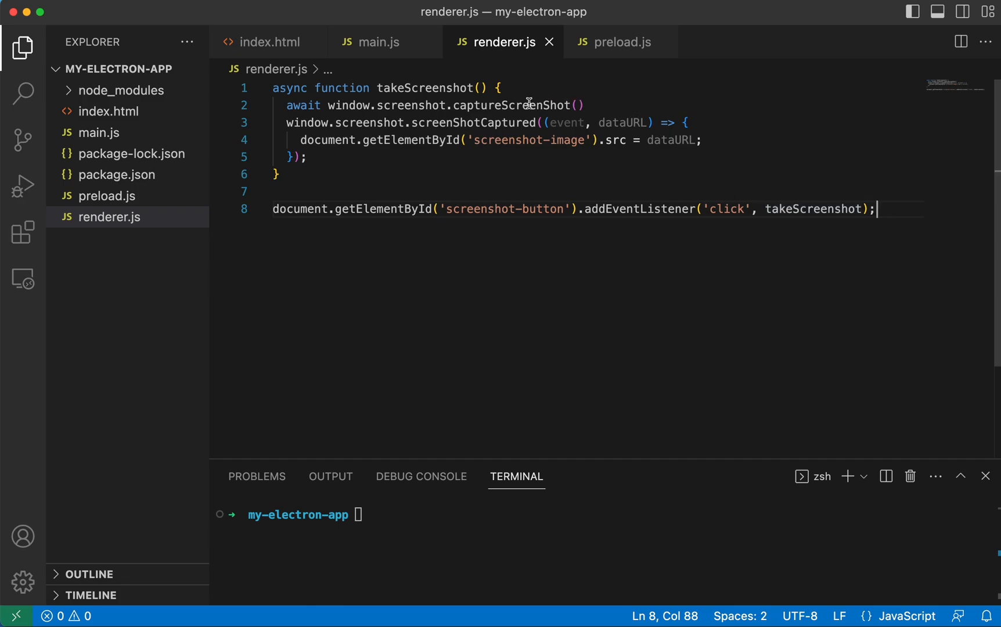
mouse_move(434, 94)
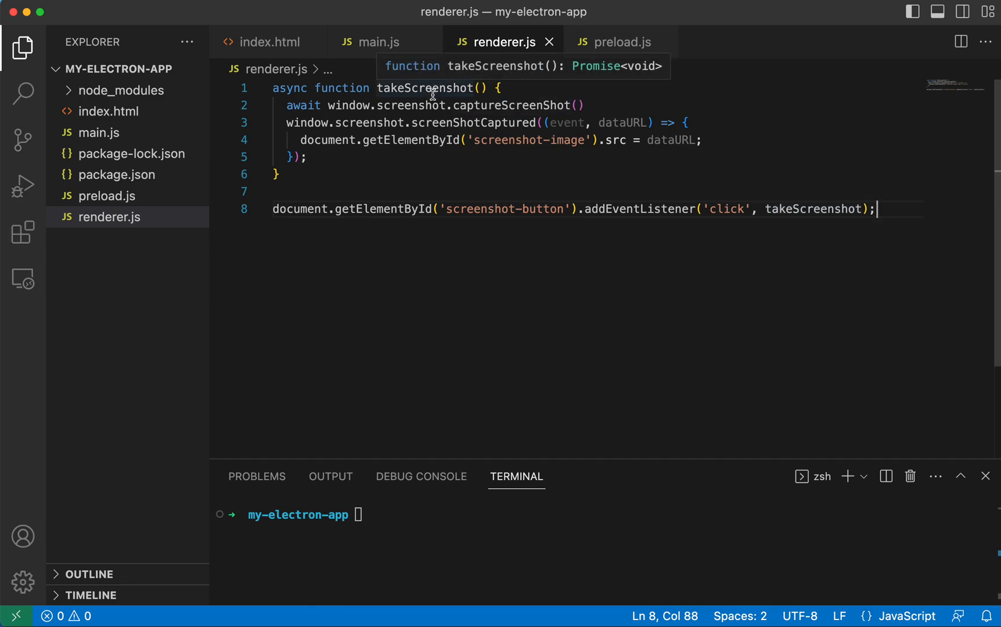
mouse_move(345, 106)
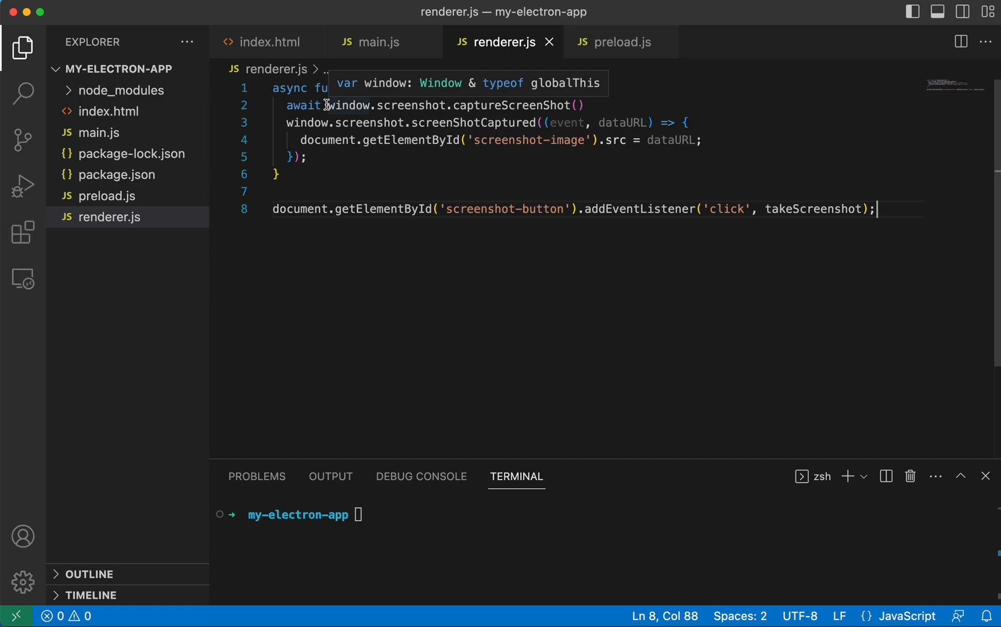
left_click_drag(329, 106, 583, 106)
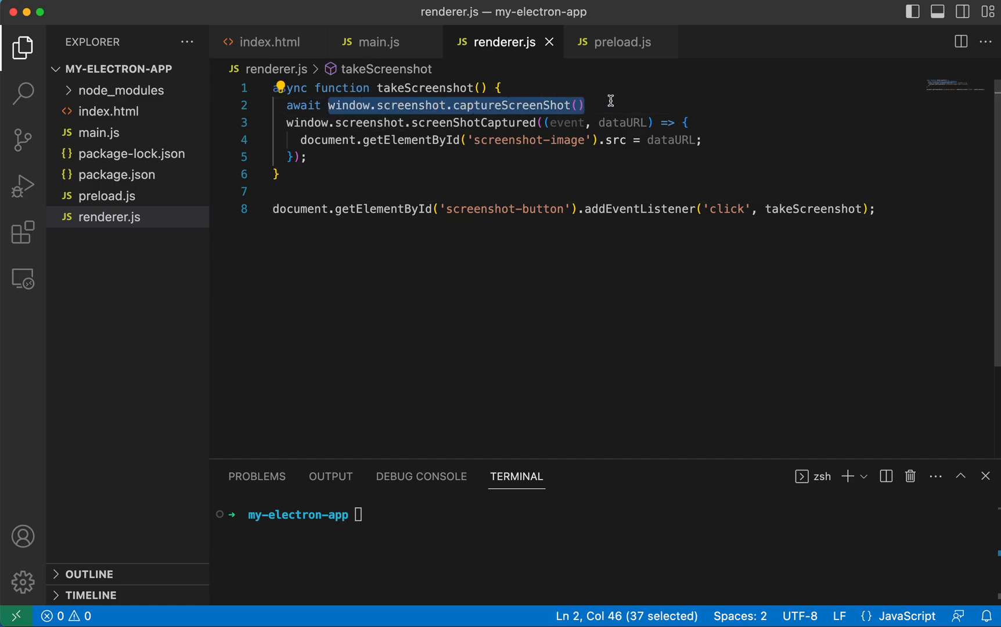
mouse_move(425, 106)
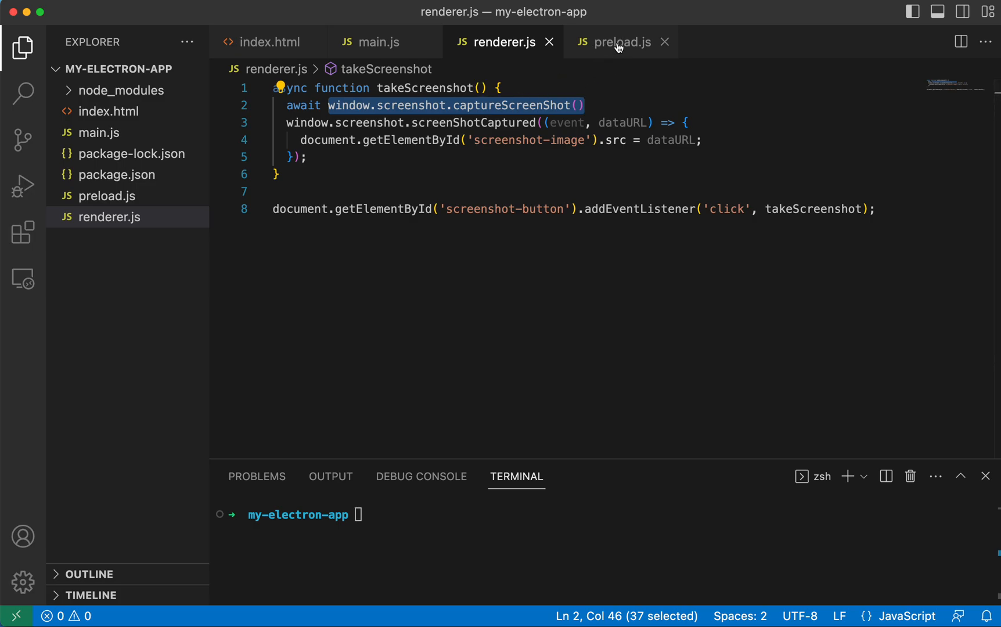
mouse_move(623, 42)
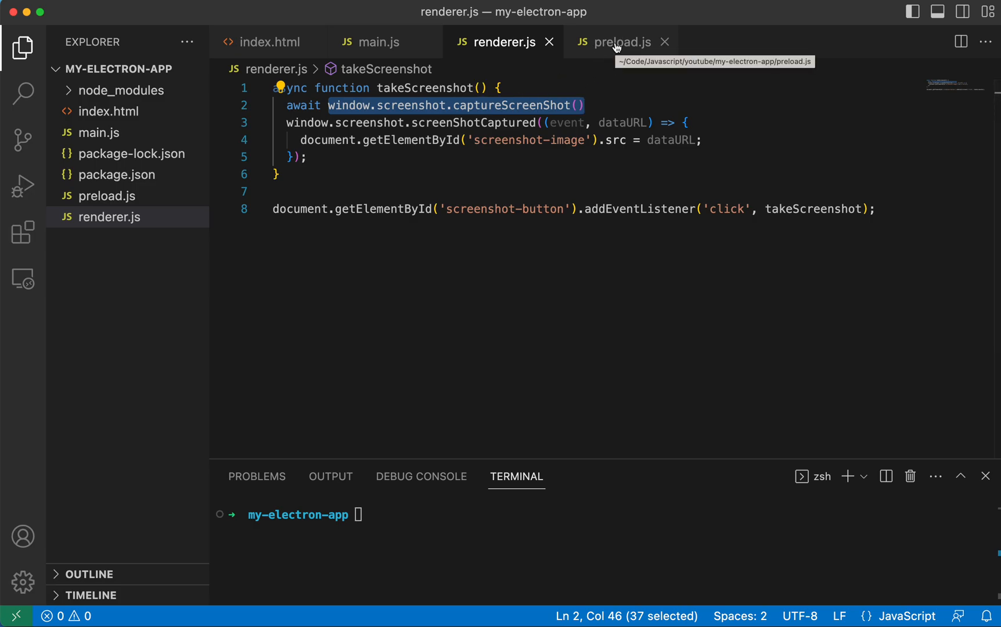
Remove the version entries and rename the exposed API from 'versions' to 'screenshot'.
left_click(619, 42)
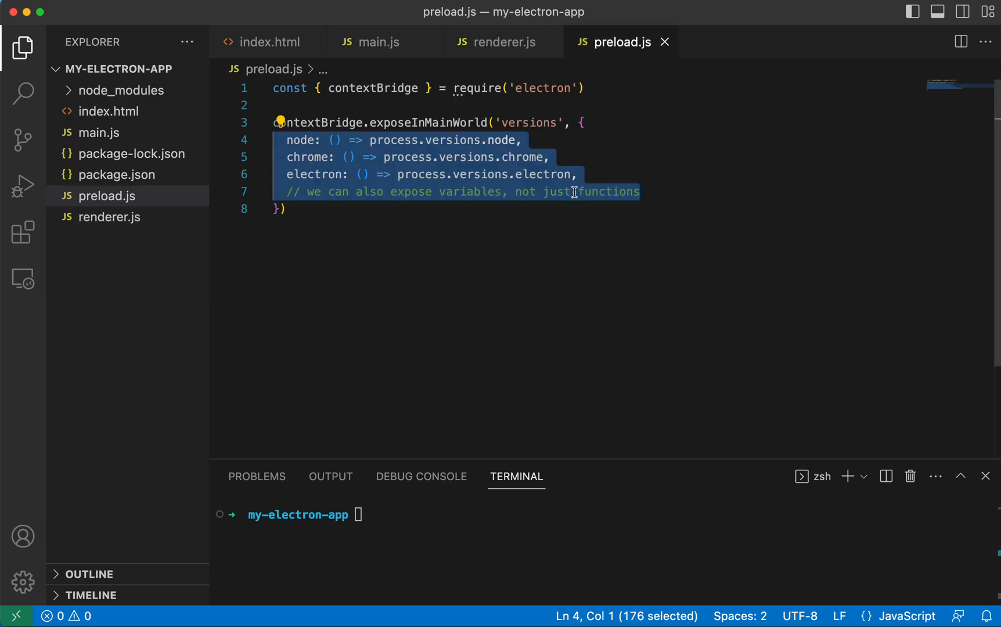
mouse_move(604, 194)
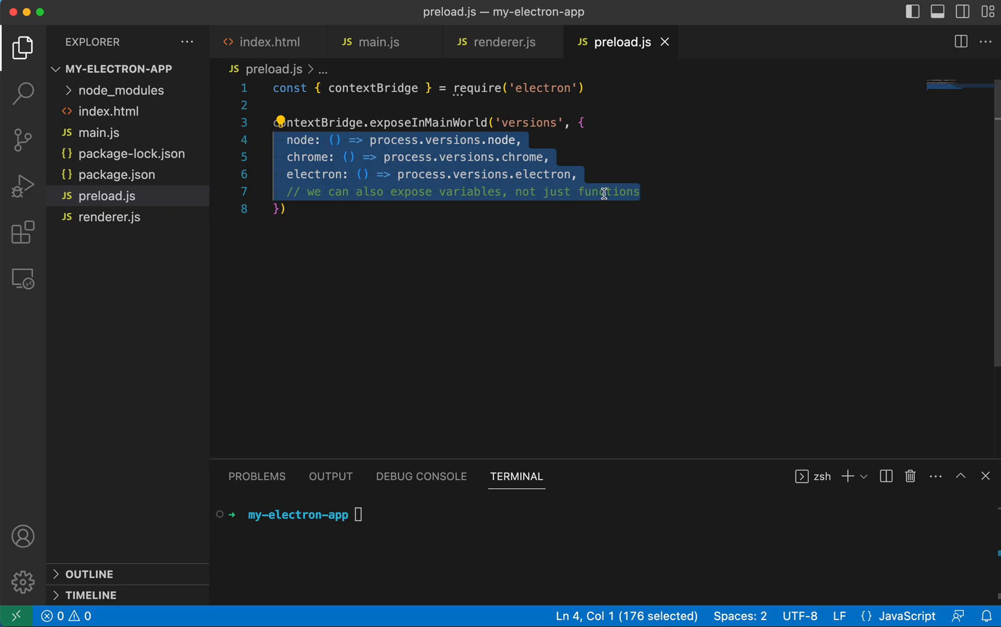
key("Delete")
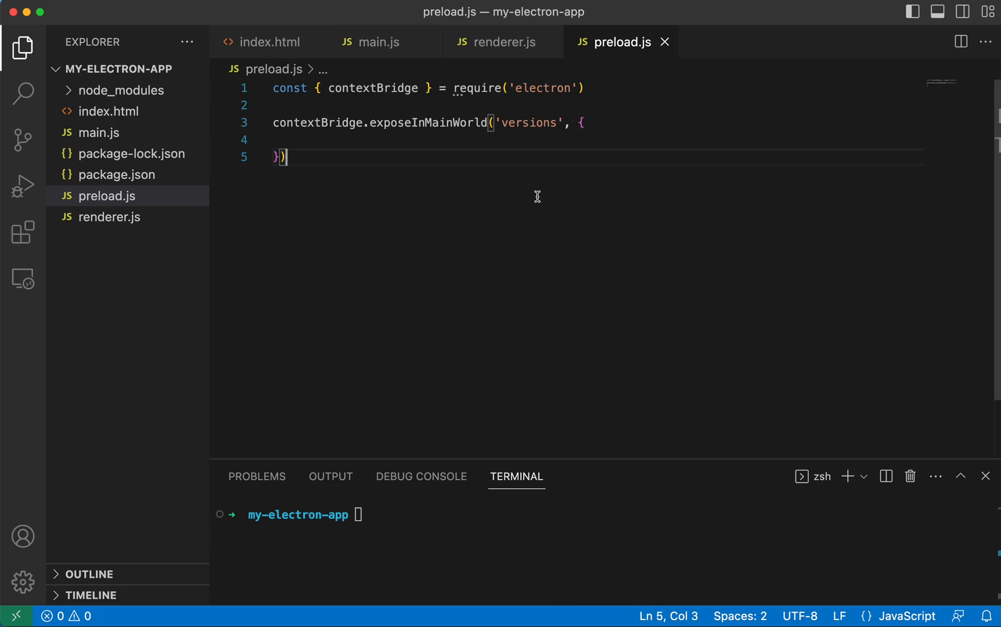
double_click(528, 123)
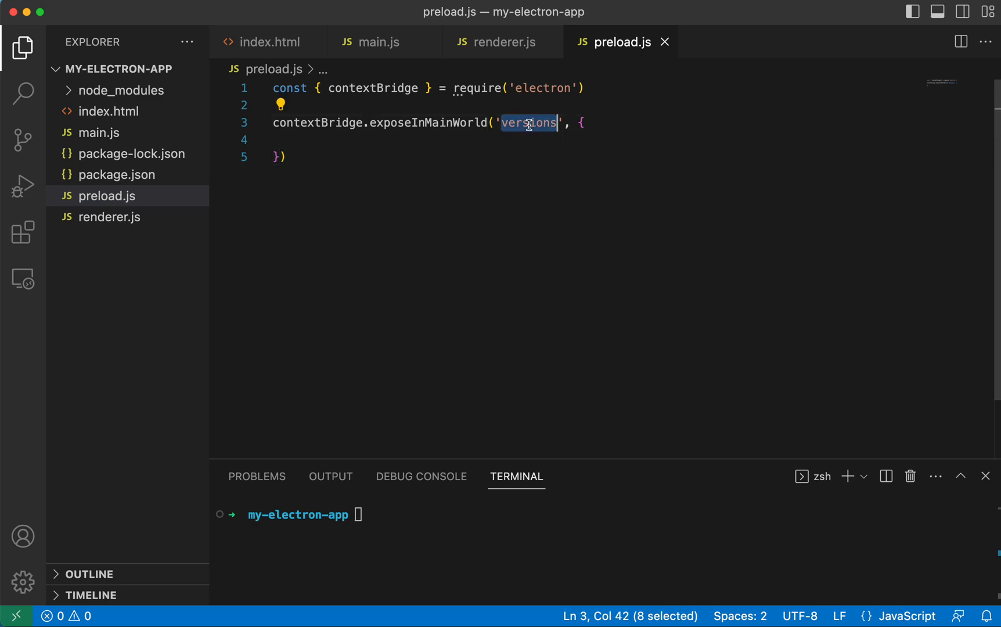
type("scr")
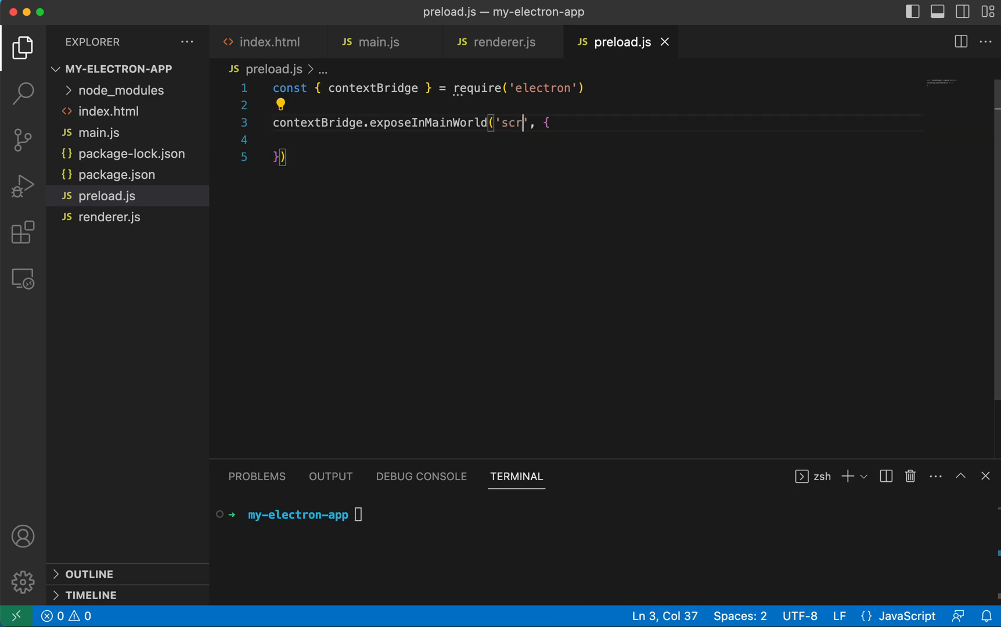
type("eenshot")
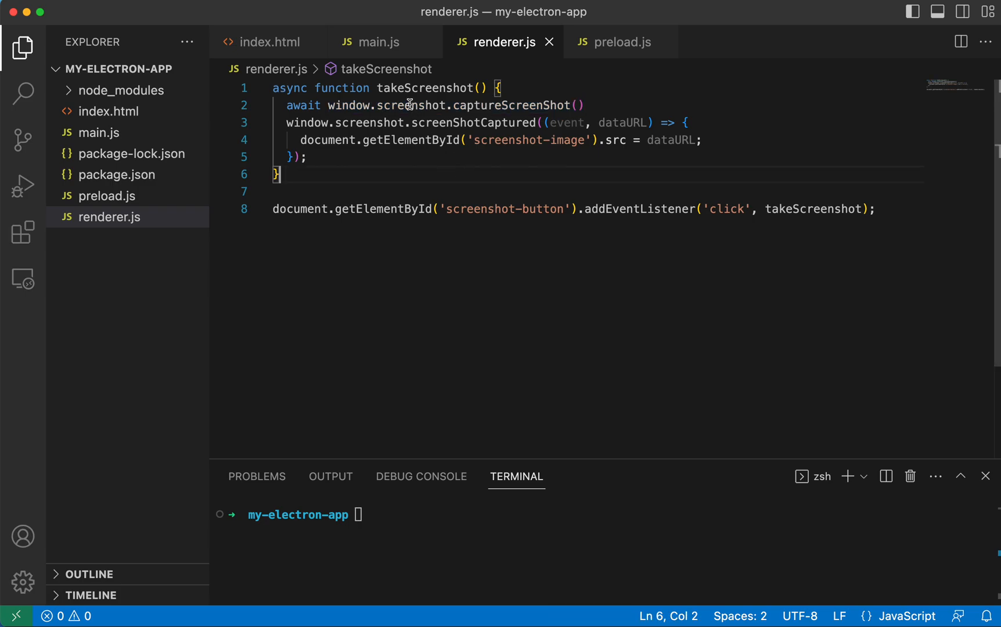
Add captureScreenShot: () => ipcRenderer.send('capture-screenshot') to the screenshot API, matching renderer.js.
left_click(380, 105)
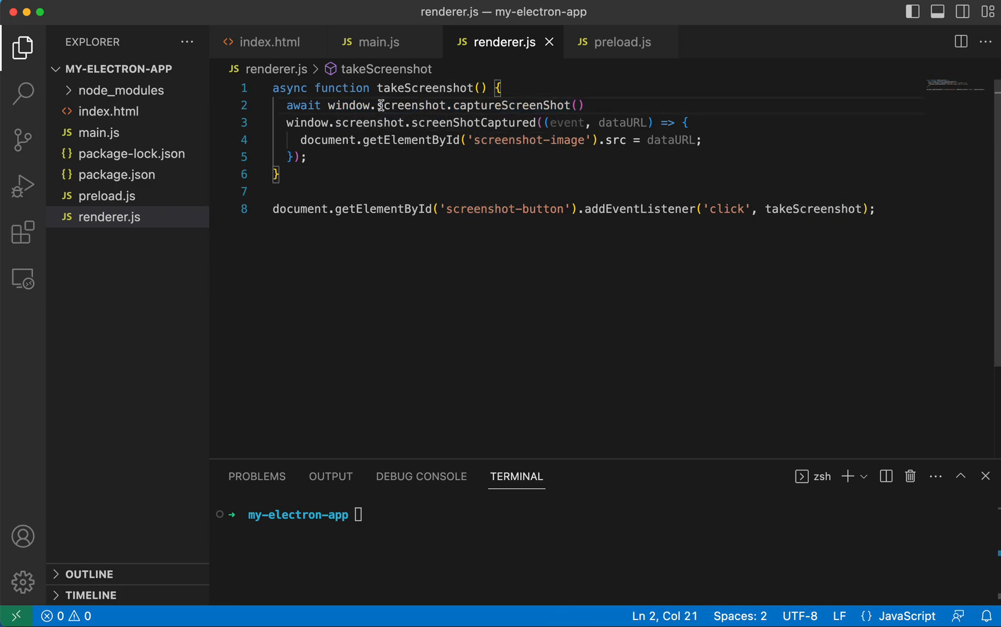
double_click(410, 104)
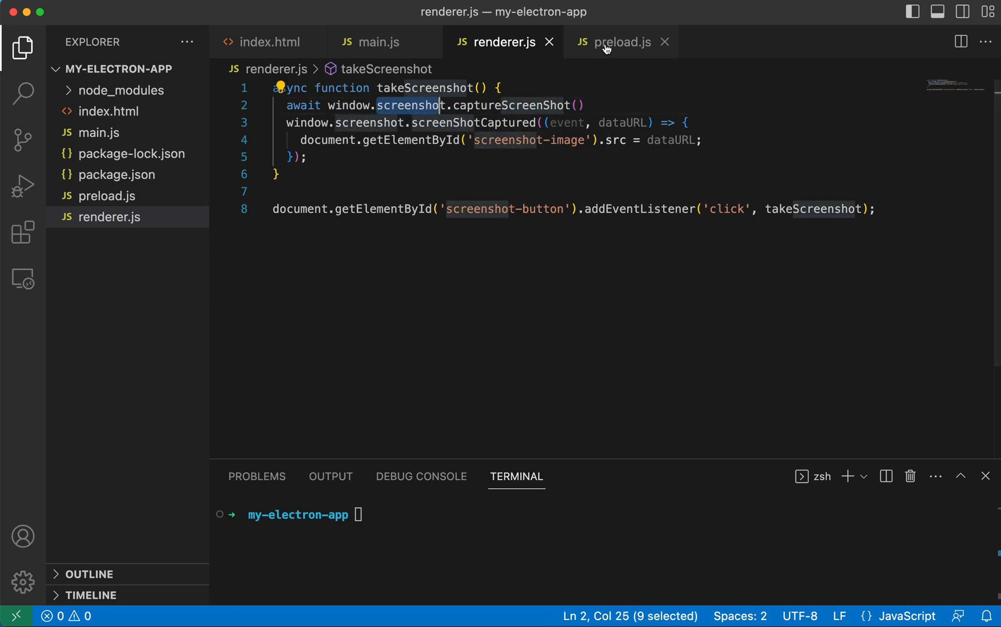
left_click(626, 41)
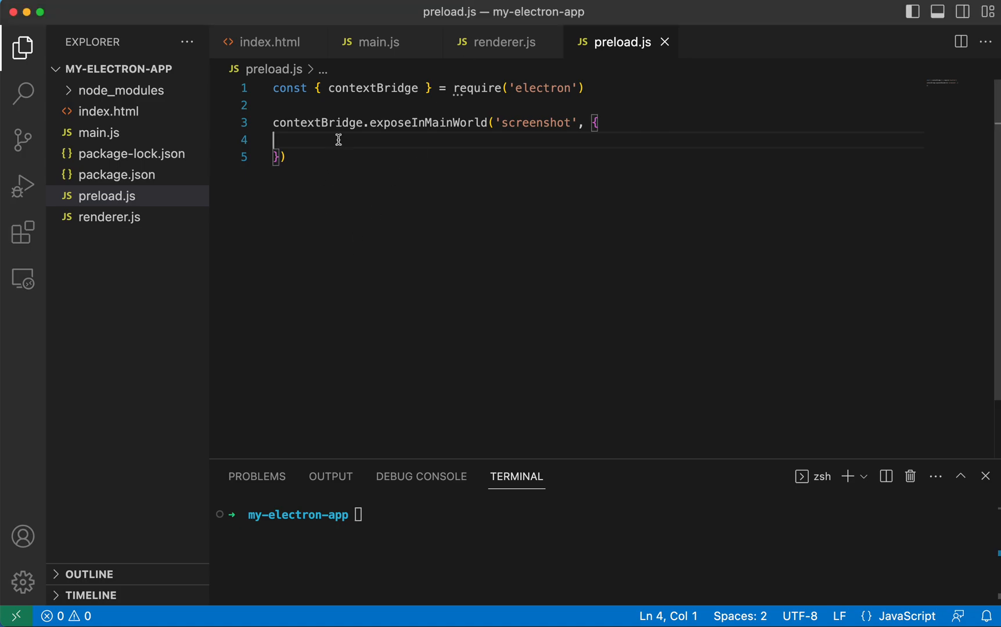
type("captureScreenShot: () => ipcRenderer.send('capture-screenshot'),")
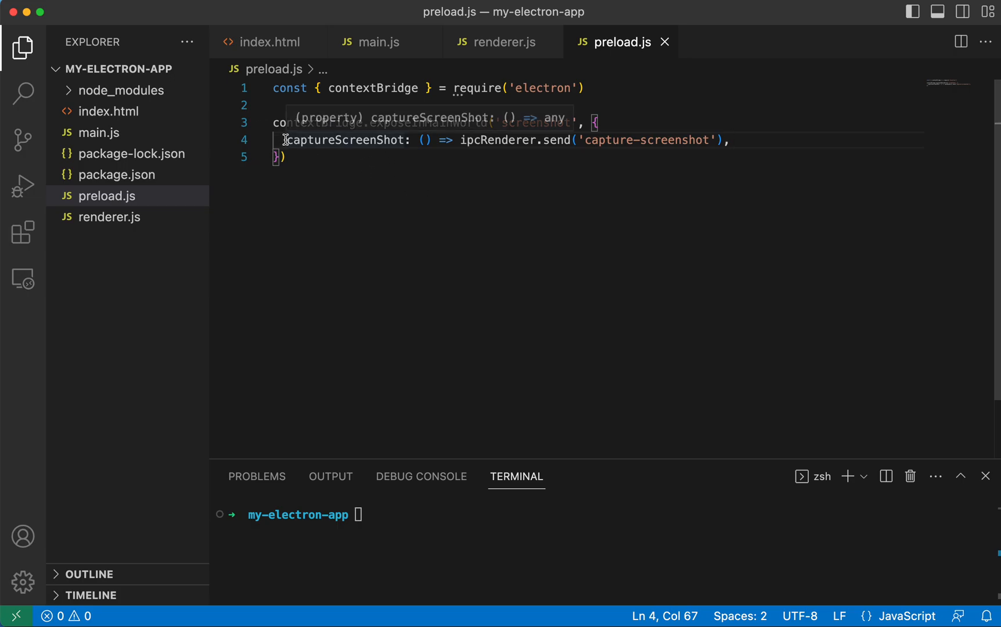
double_click(338, 141)
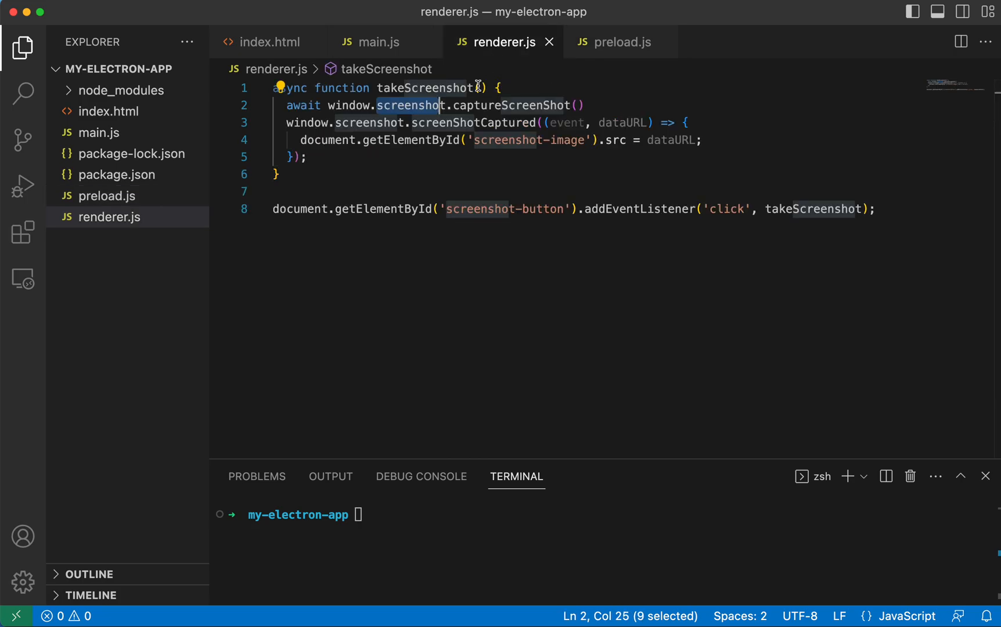
left_click(620, 41)
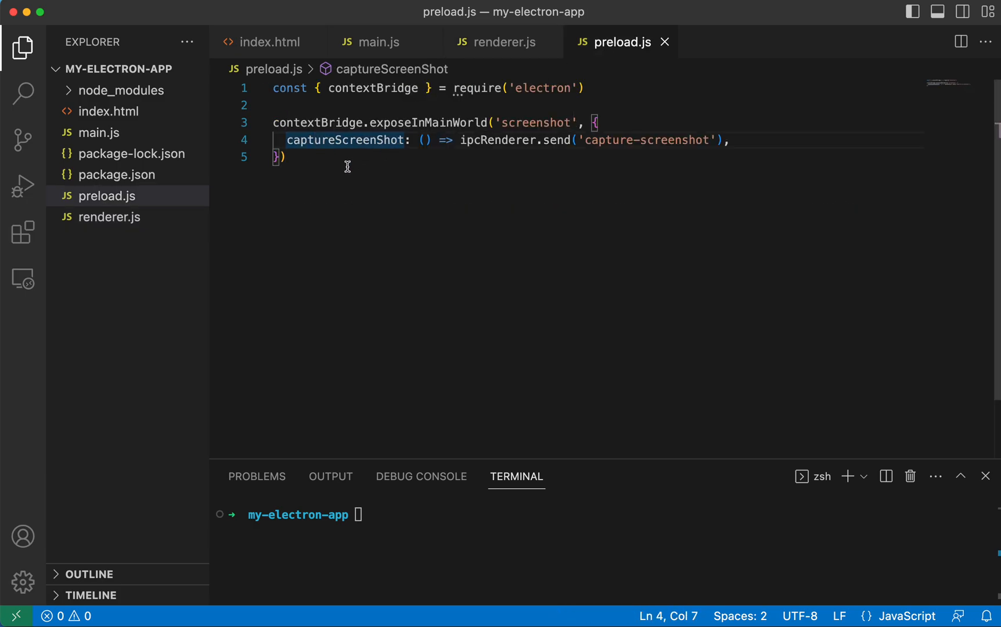
mouse_move(555, 173)
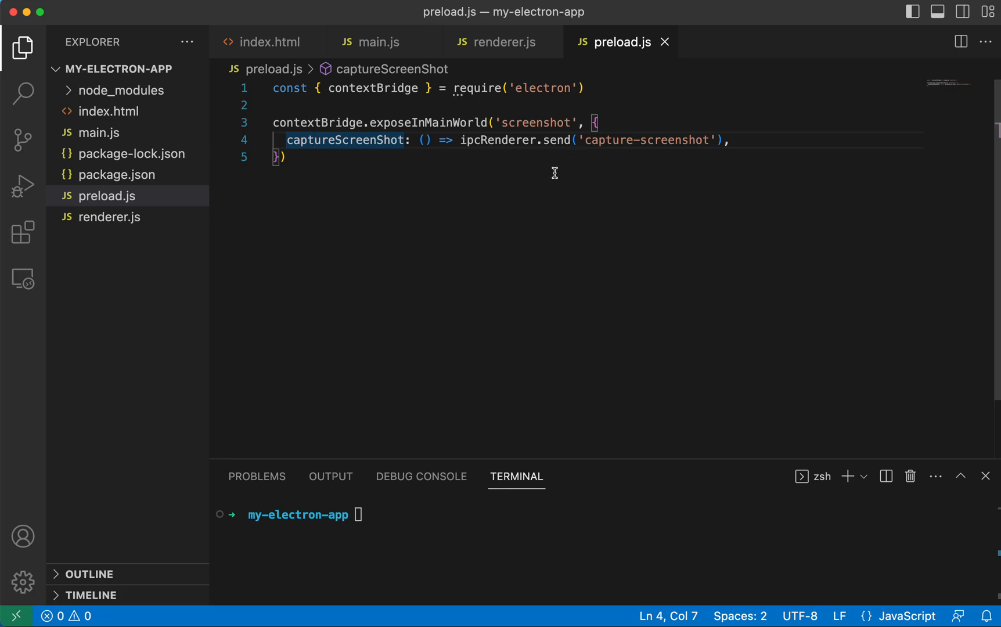
mouse_move(459, 162)
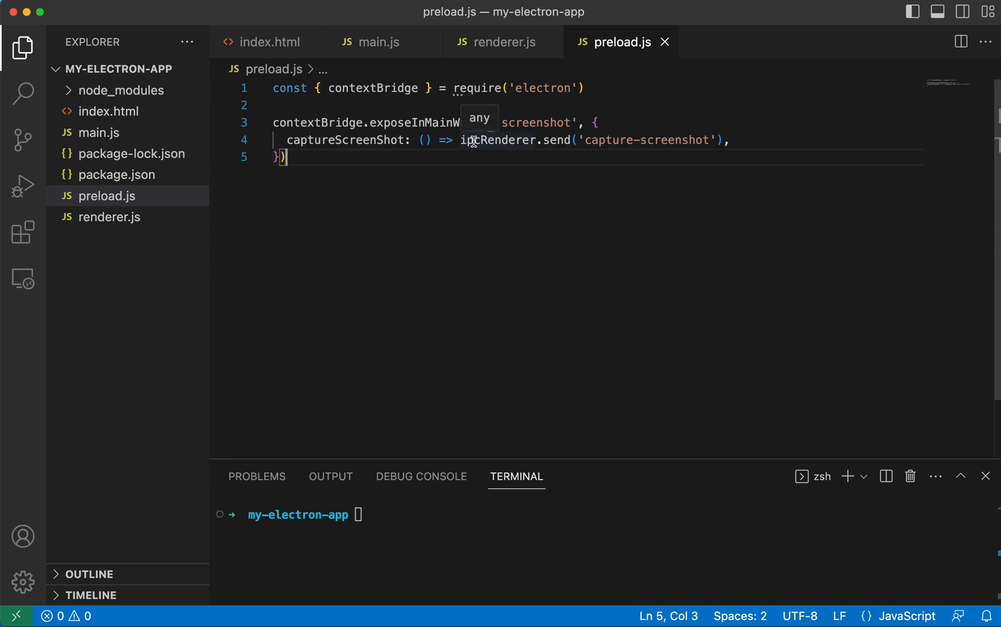
Add ipcRenderer alongside contextBridge in the electron require.
double_click(373, 88)
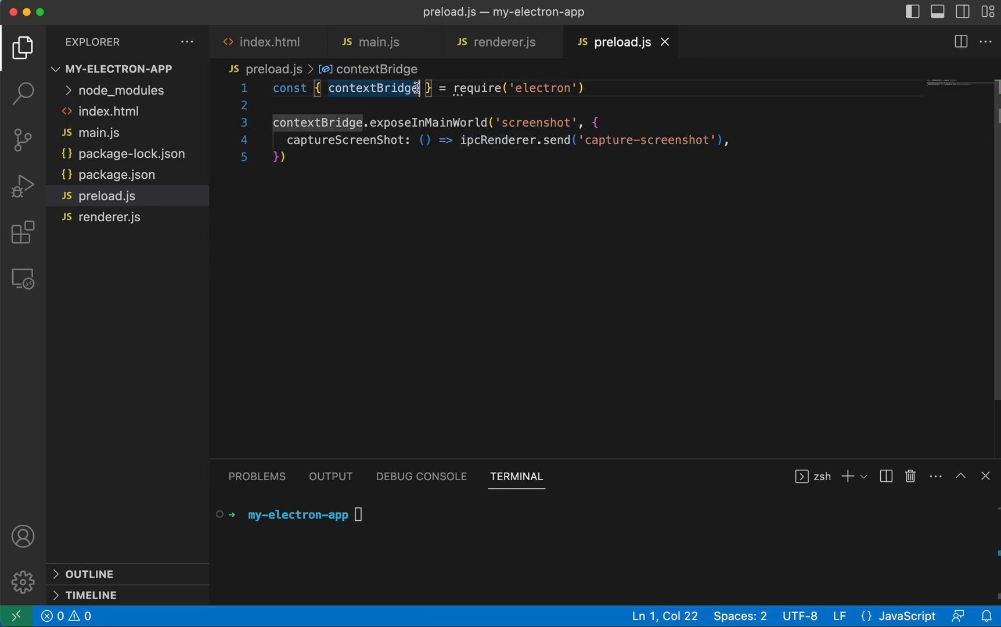
type(", ipcRenderer")
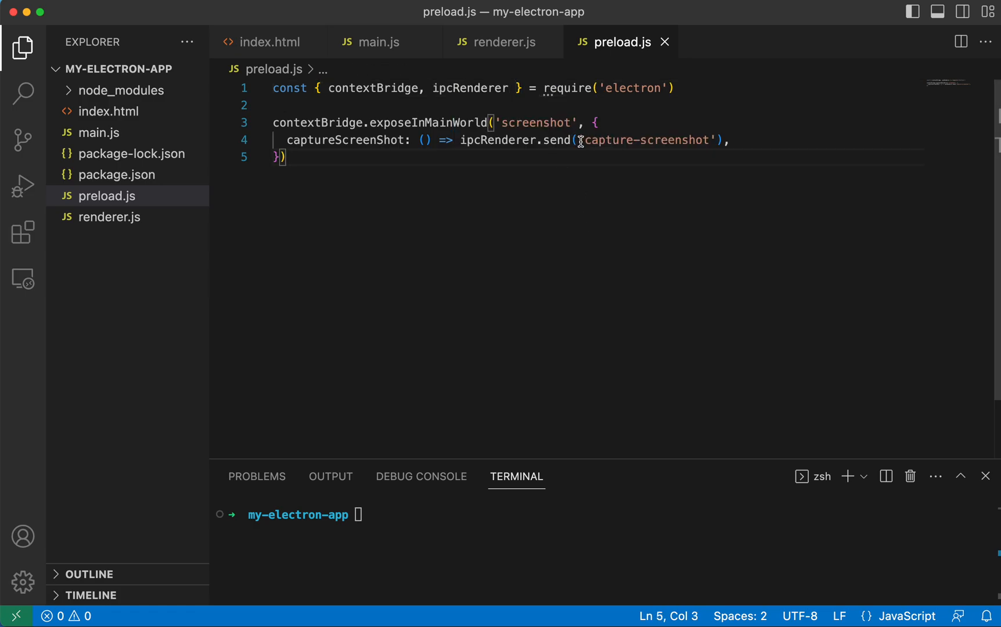
double_click(645, 139)
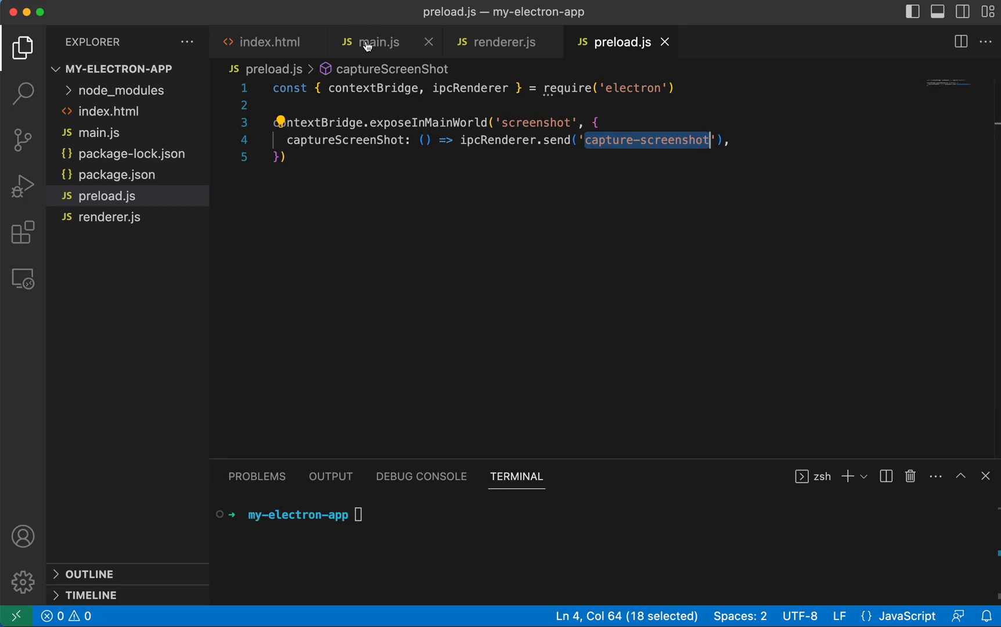
Locate the ipcMain capture-screenshot handler in main.js and confirm its channel matches preload.js.
left_click(378, 42)
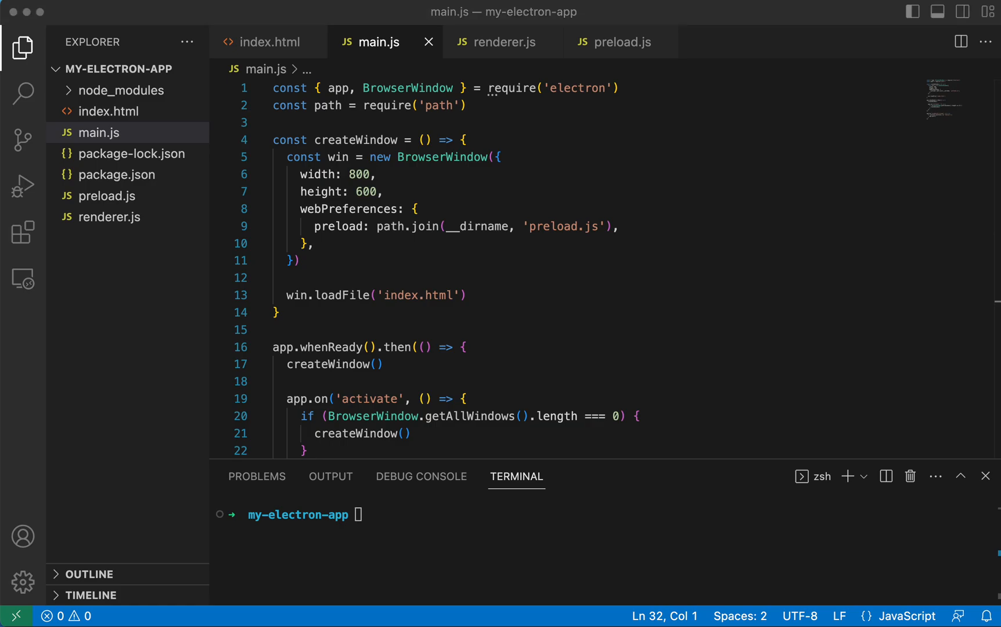
mouse_move(397, 260)
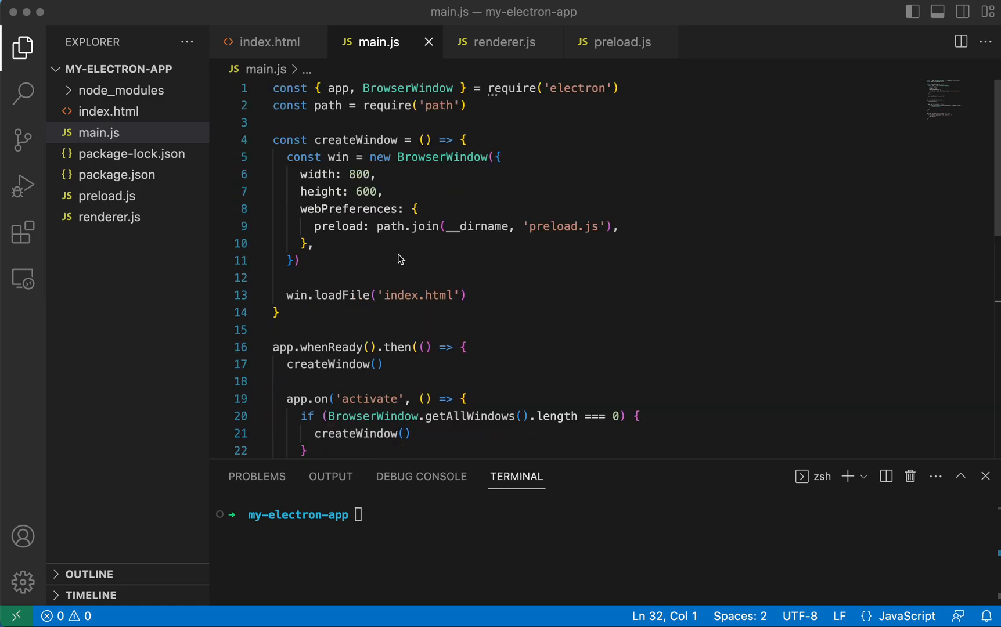
mouse_move(447, 224)
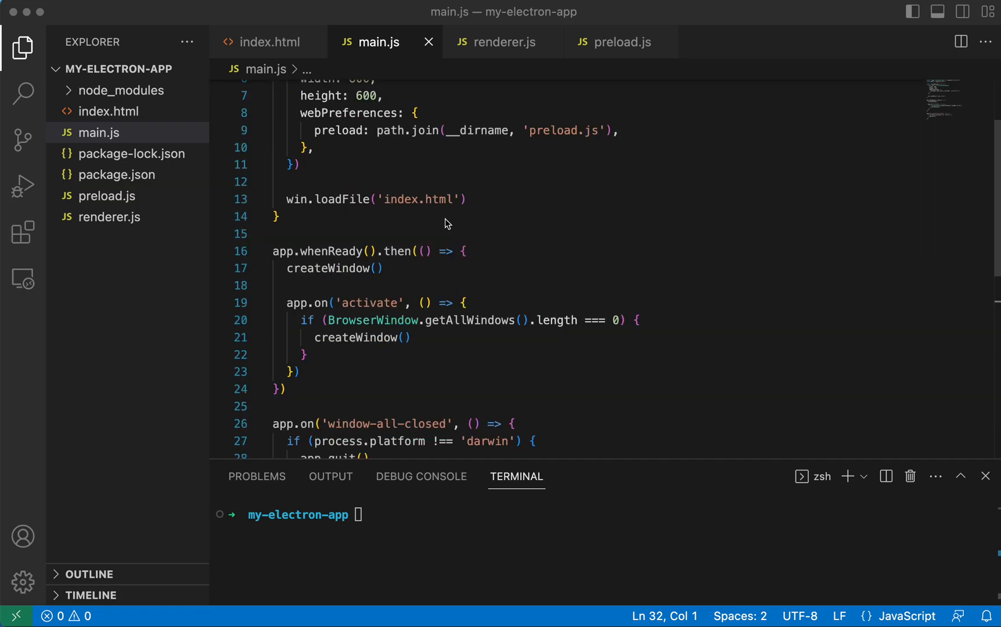
scroll("down", 3)
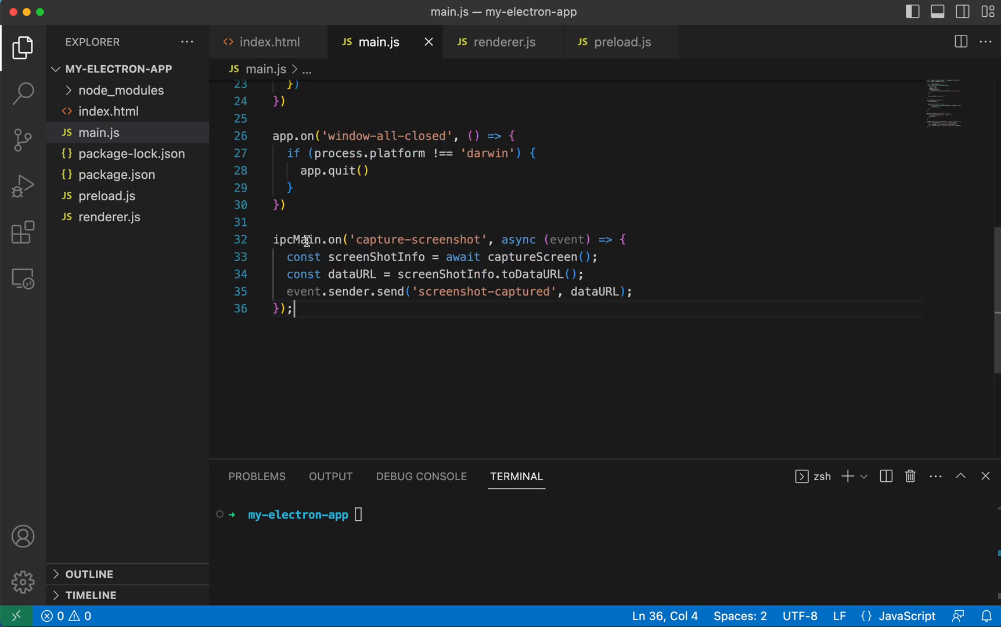
mouse_move(310, 252)
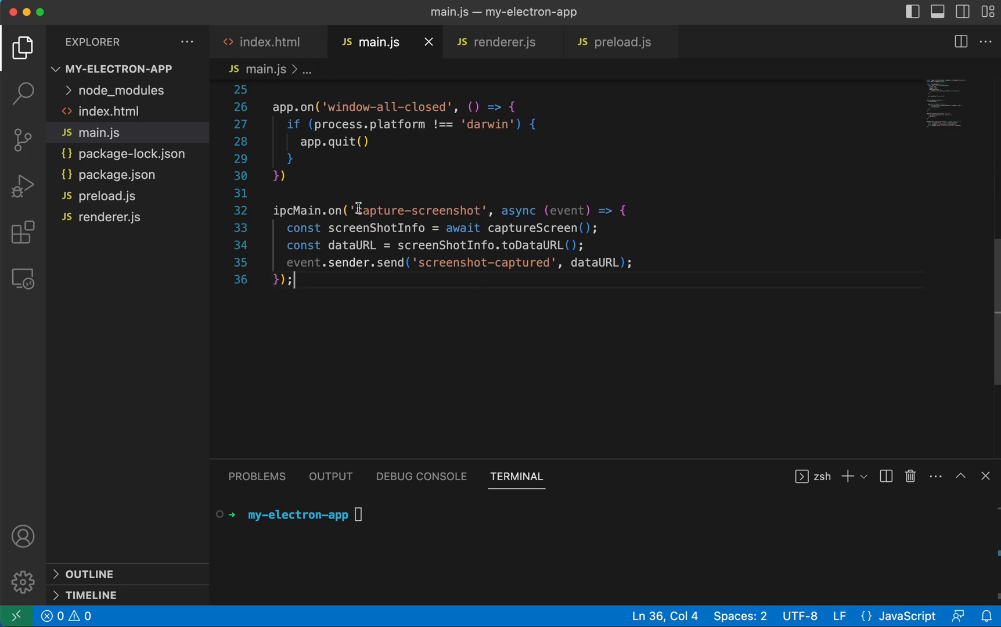
double_click(419, 211)
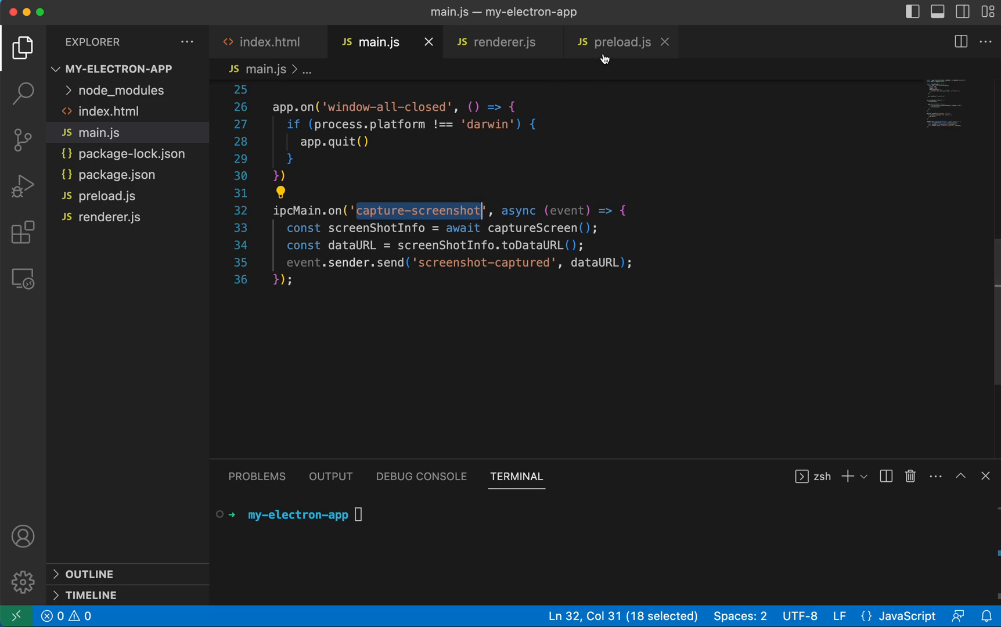
left_click(621, 42)
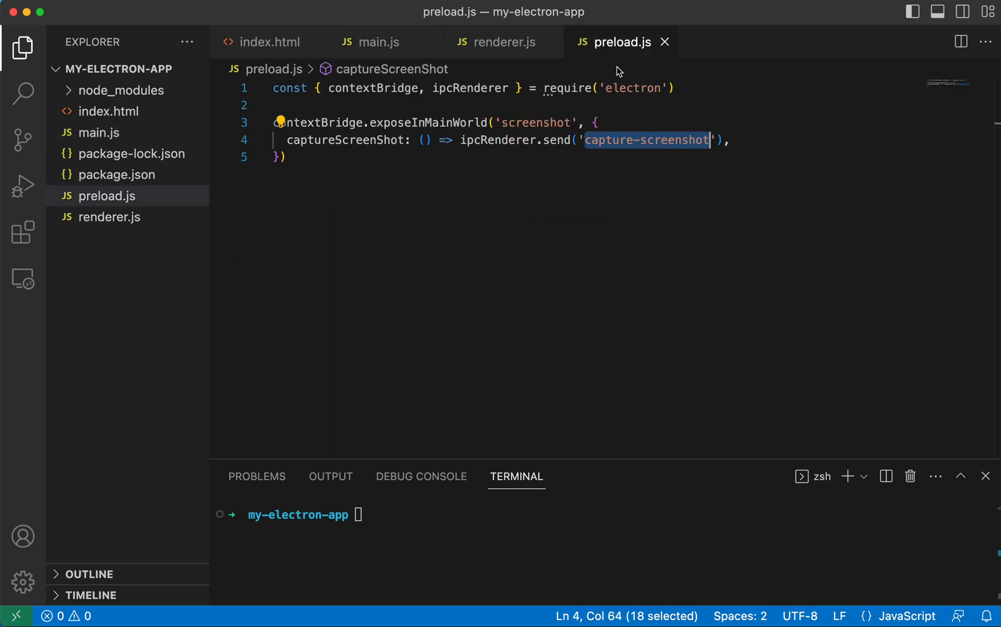
mouse_move(380, 42)
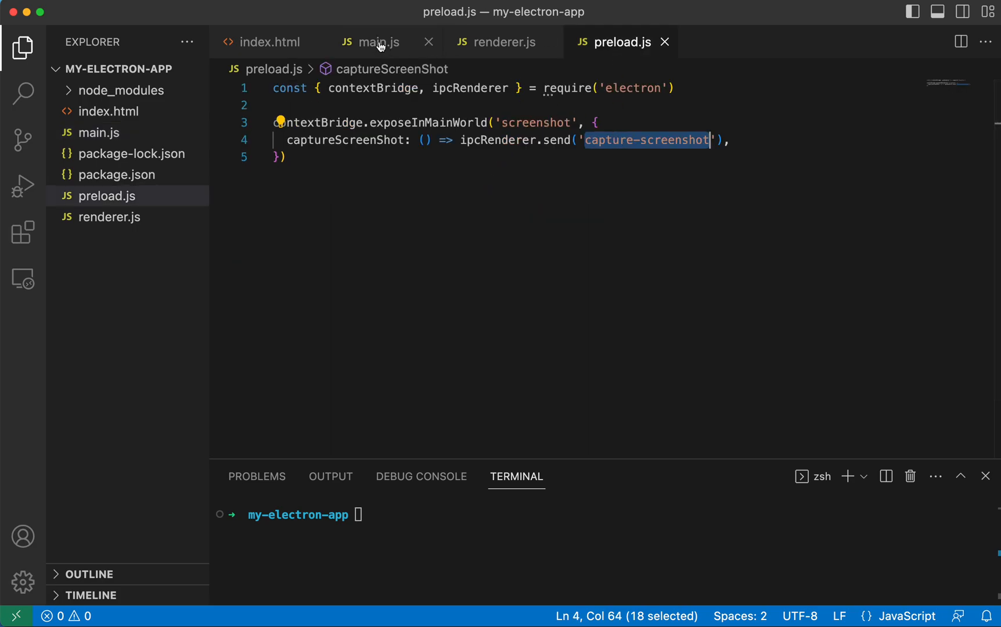
left_click(378, 42)
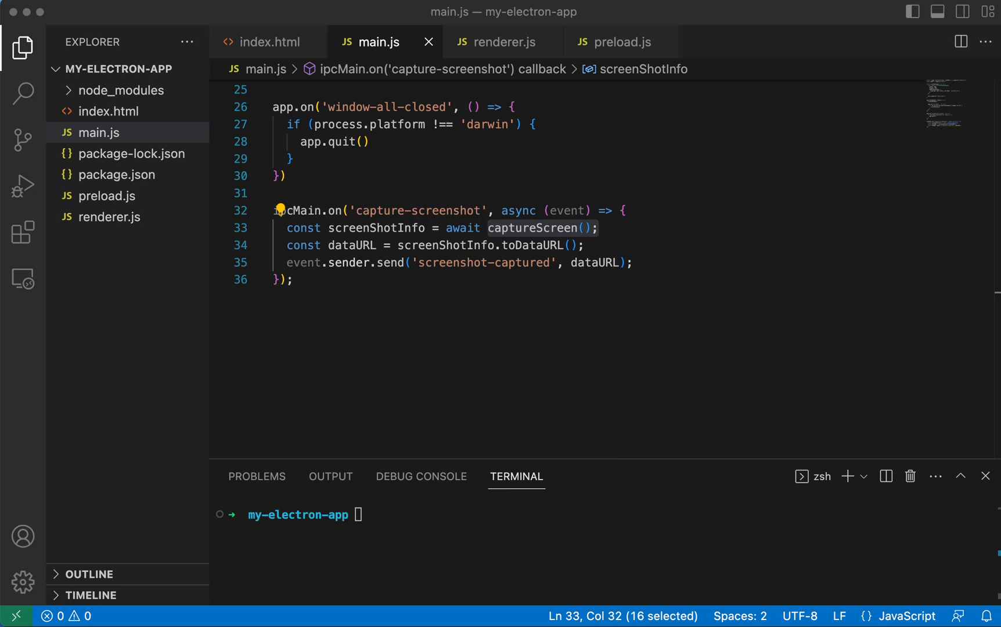
mouse_move(332, 360)
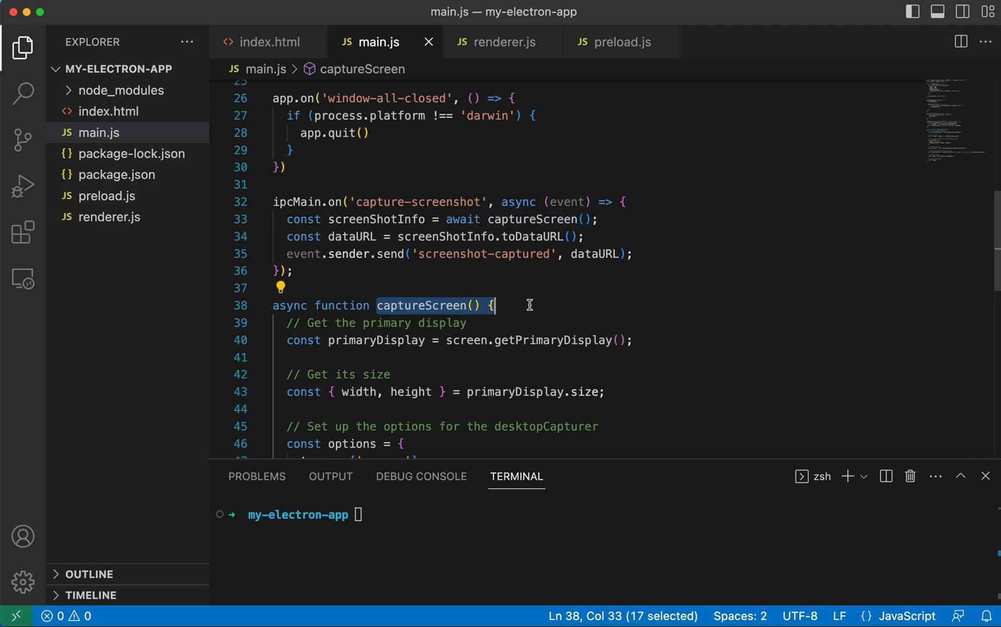
Add screen and desktopCapturer to the require('electron') destructuring in main.js.
scroll("down", 3)
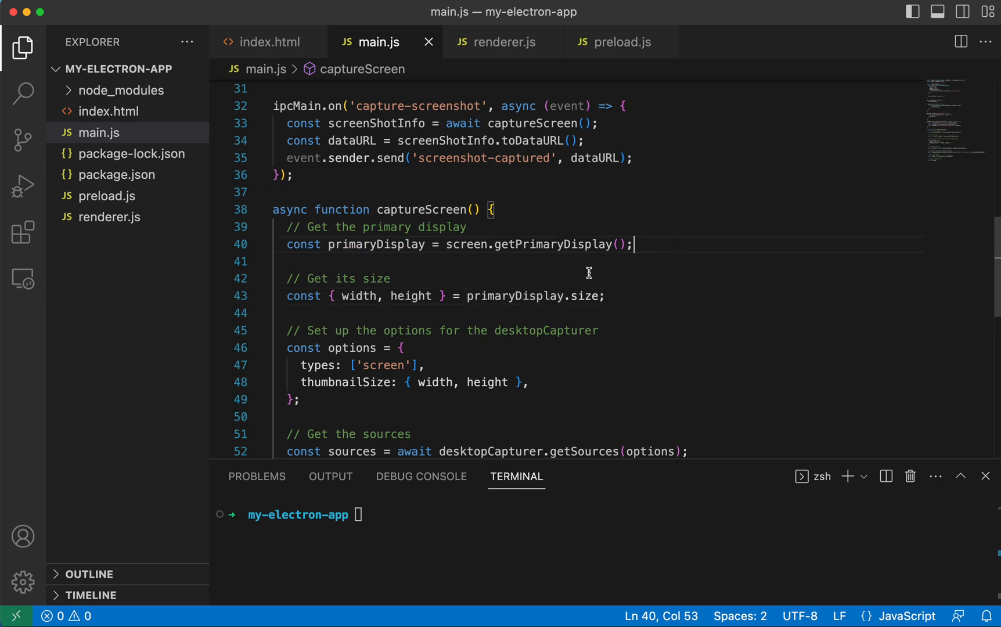
mouse_move(471, 269)
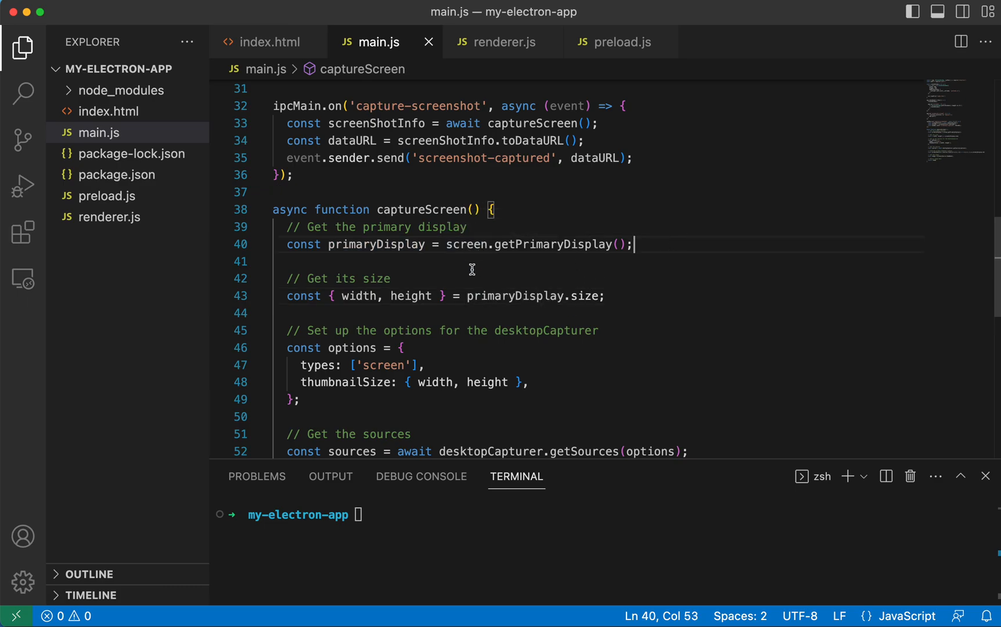
double_click(466, 244)
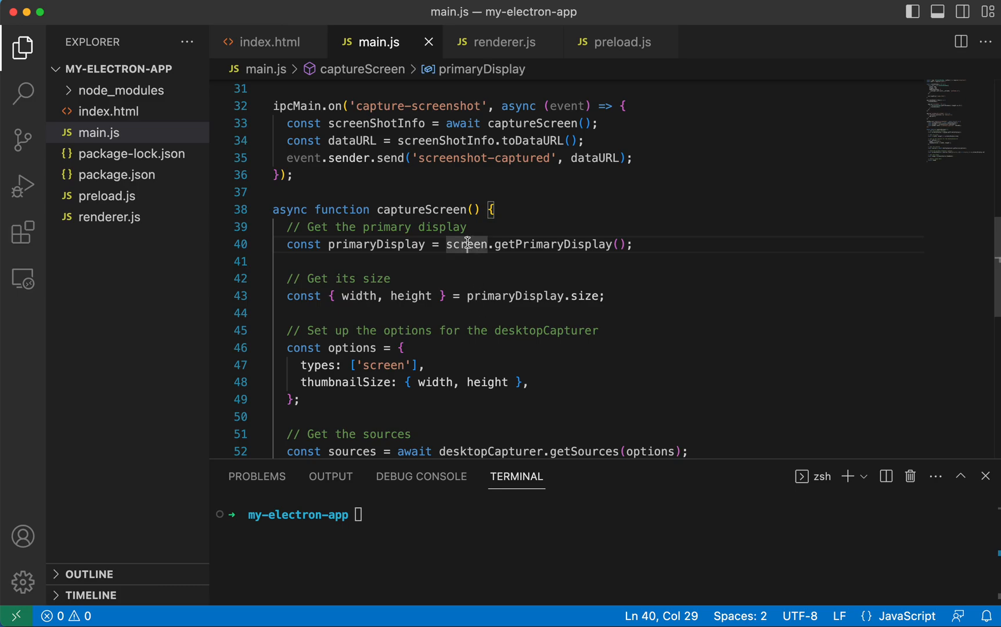
scroll("down", 3)
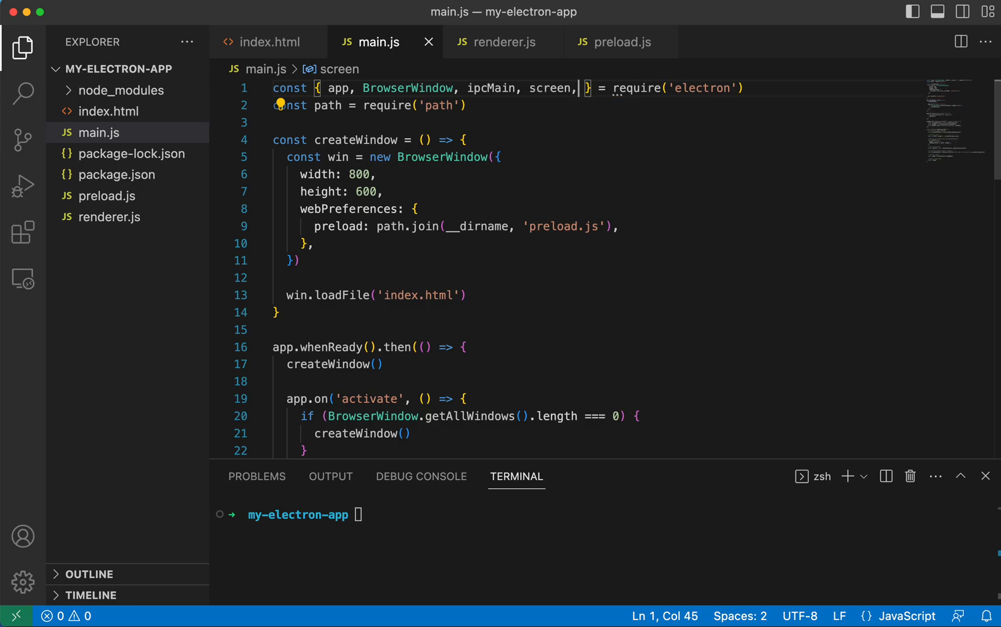
type("desk")
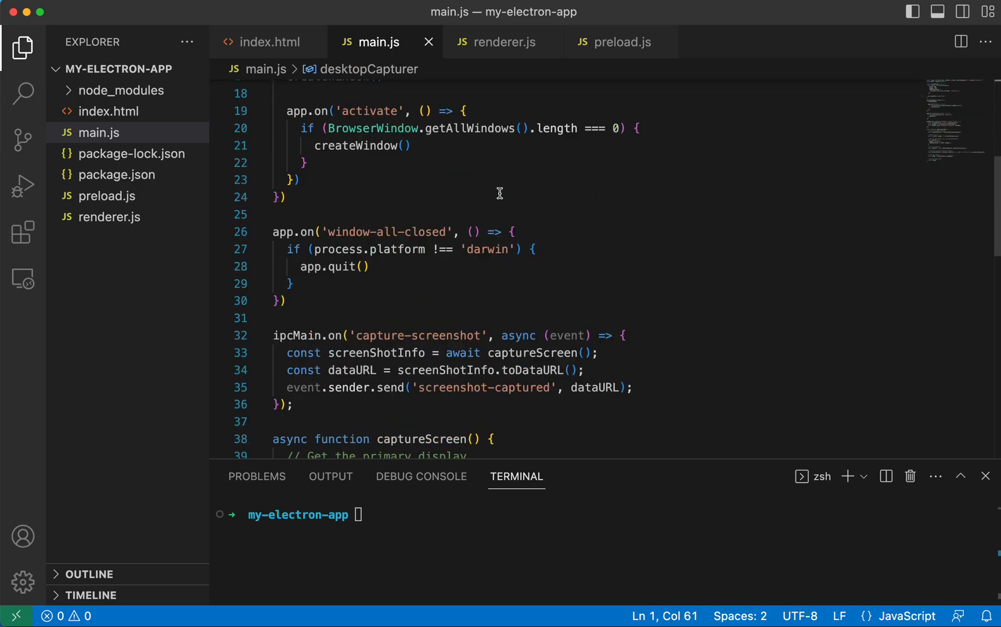
scroll("down", 3)
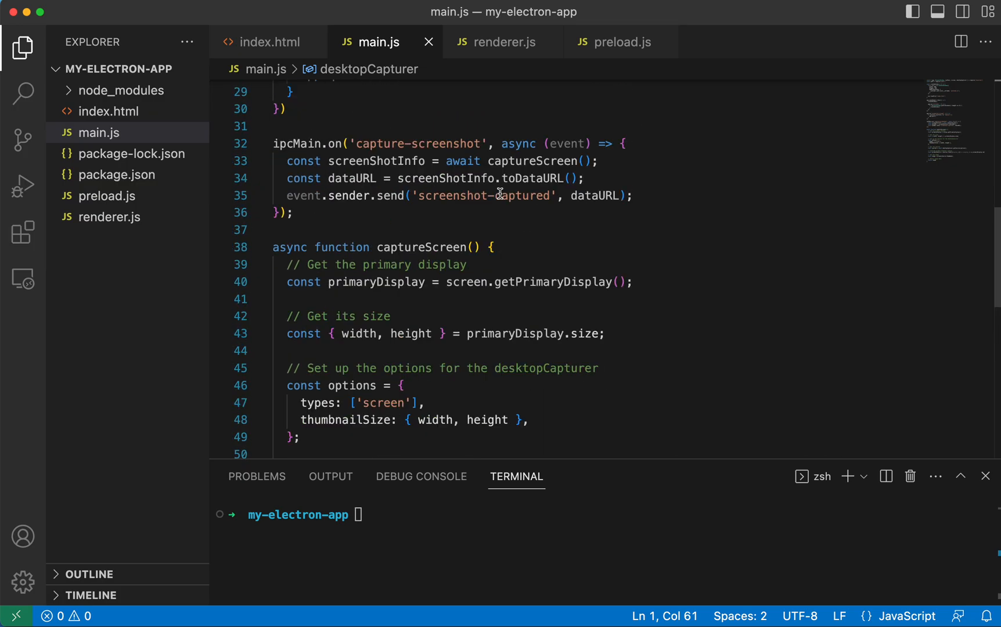
scroll("down", 3)
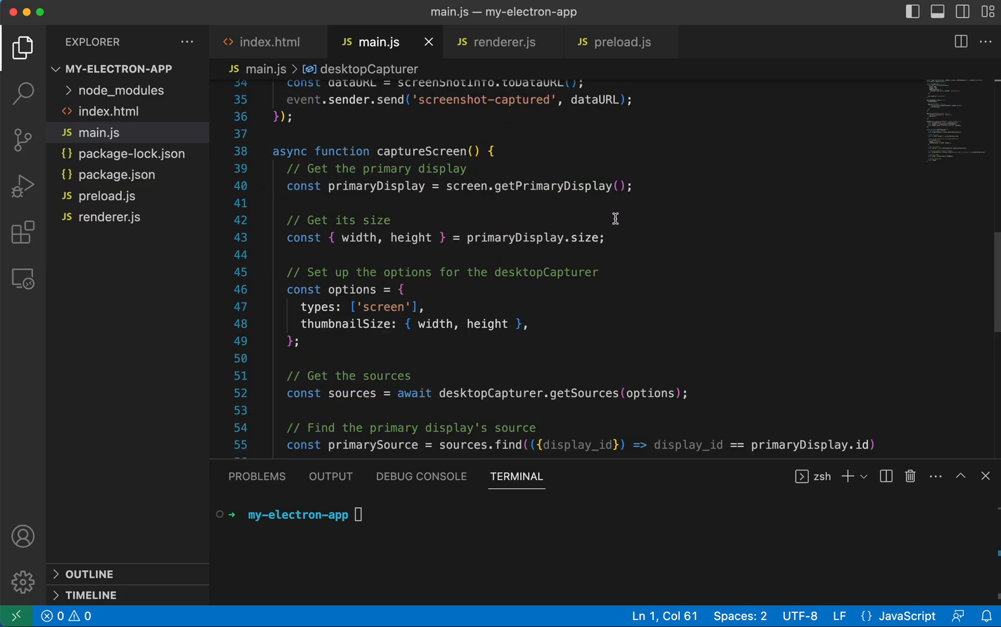
left_click_drag(289, 168, 632, 186)
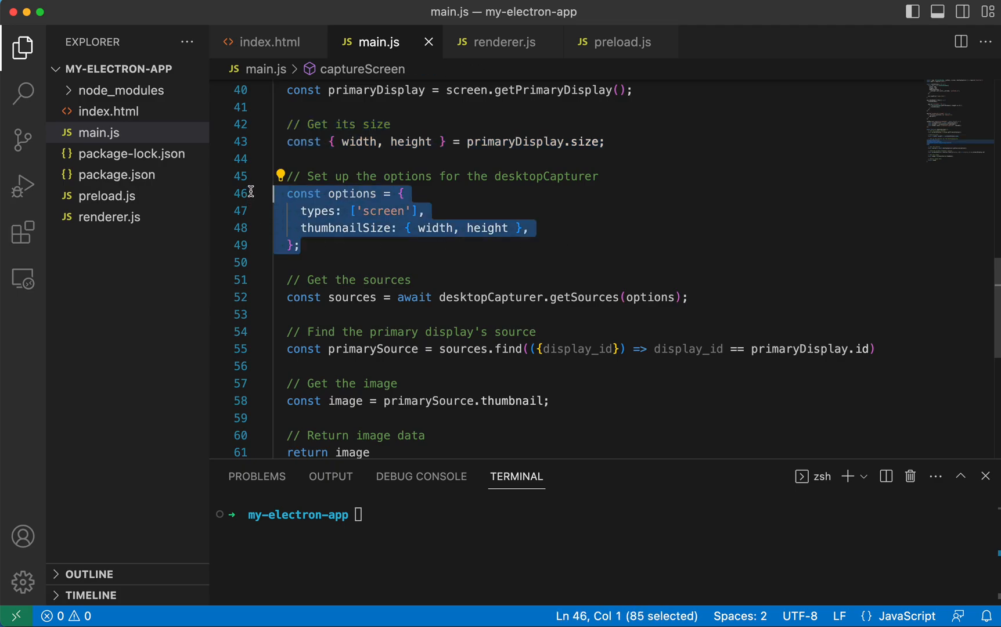
mouse_move(403, 217)
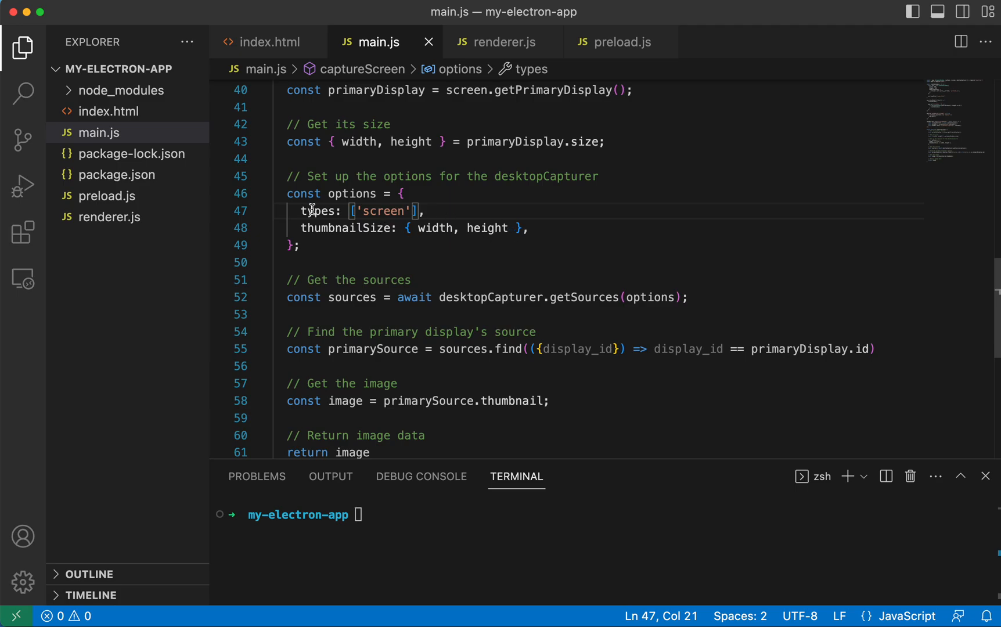
scroll("down", 3)
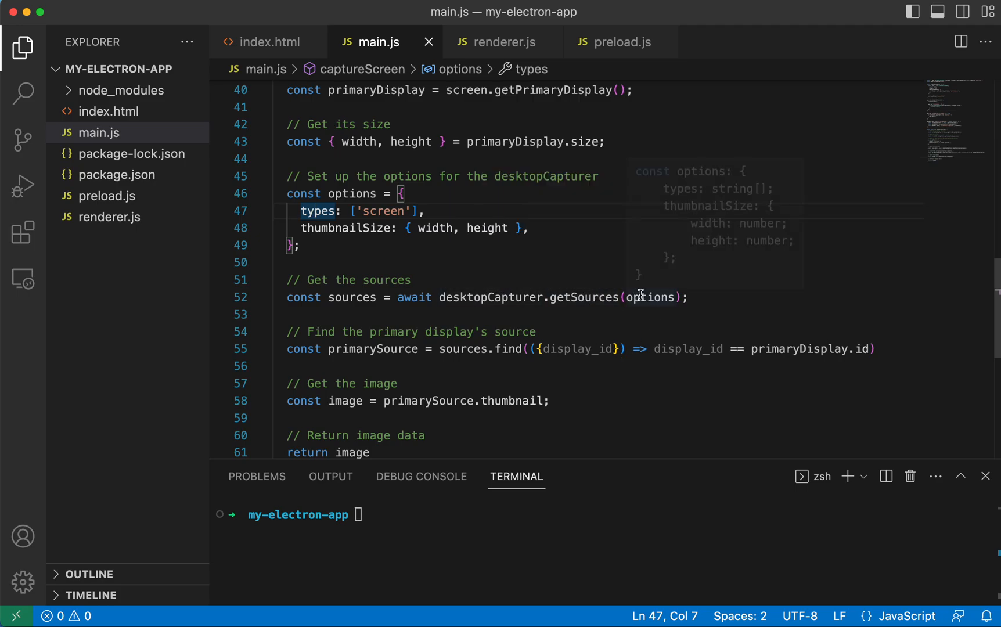
mouse_move(644, 297)
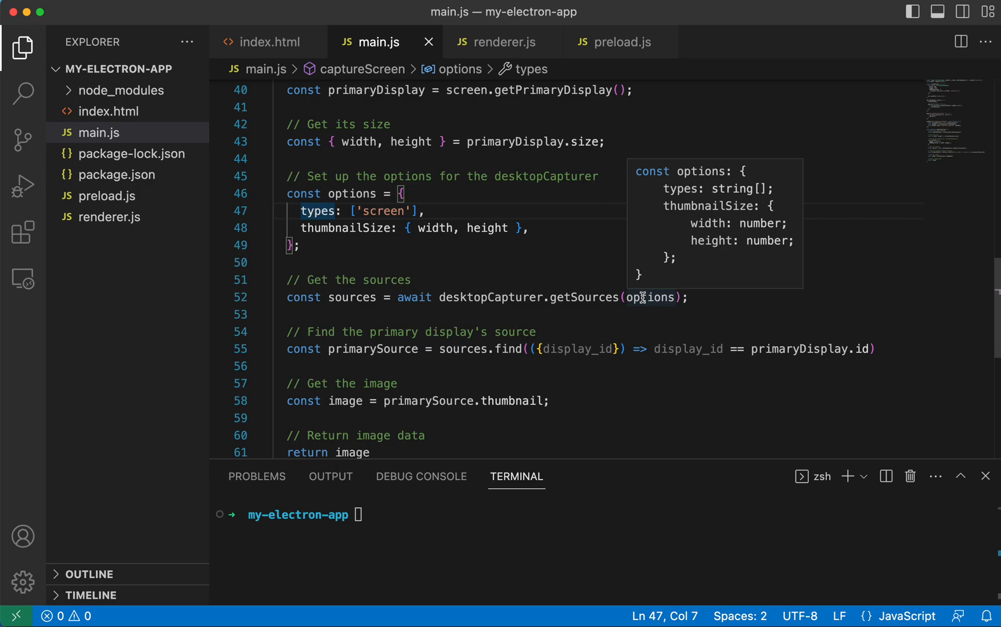
mouse_move(339, 287)
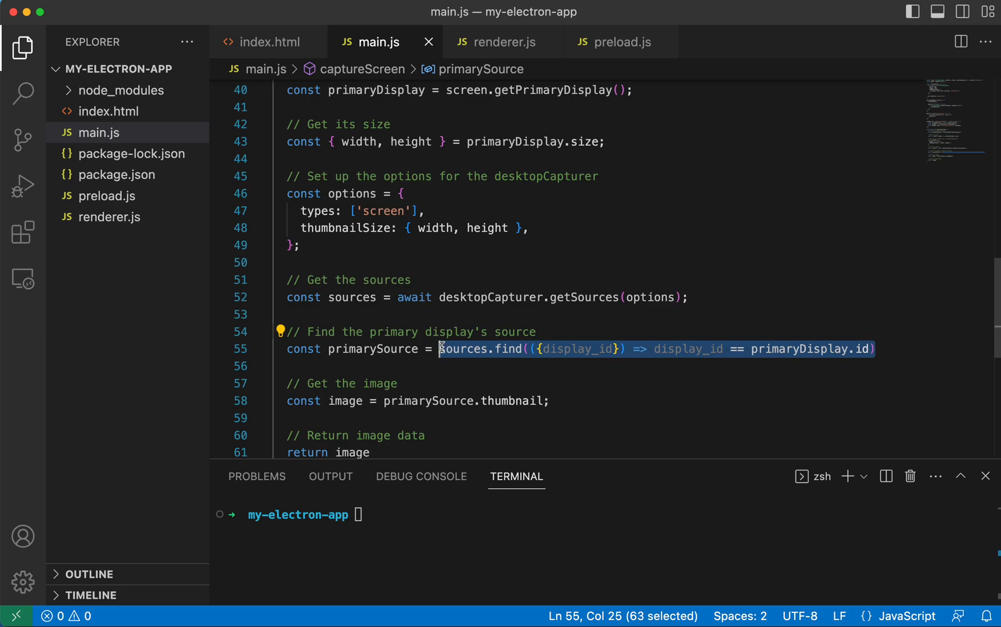
left_click(279, 366)
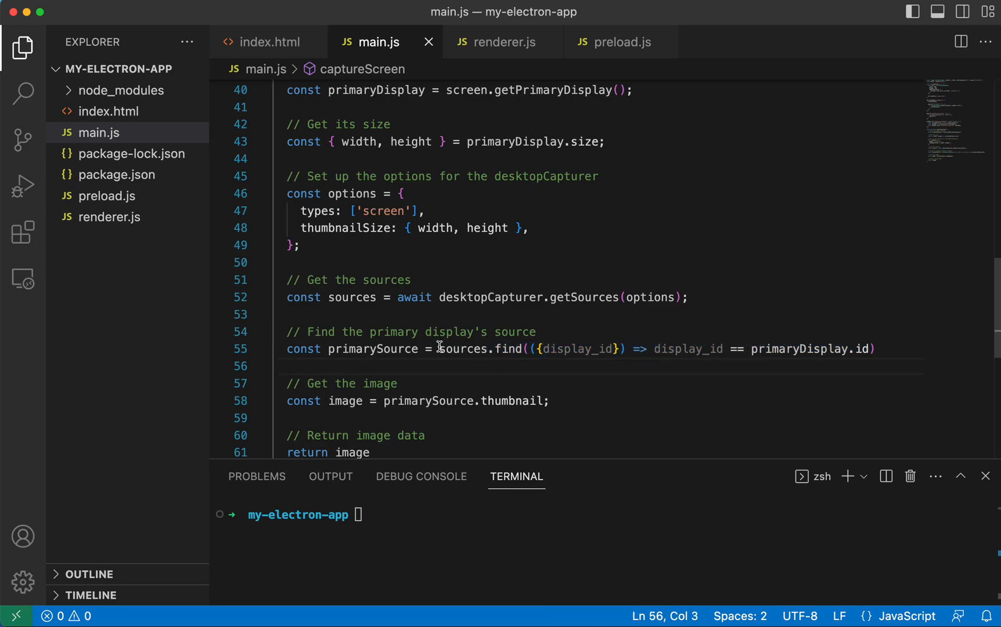
left_click_drag(440, 348, 843, 348)
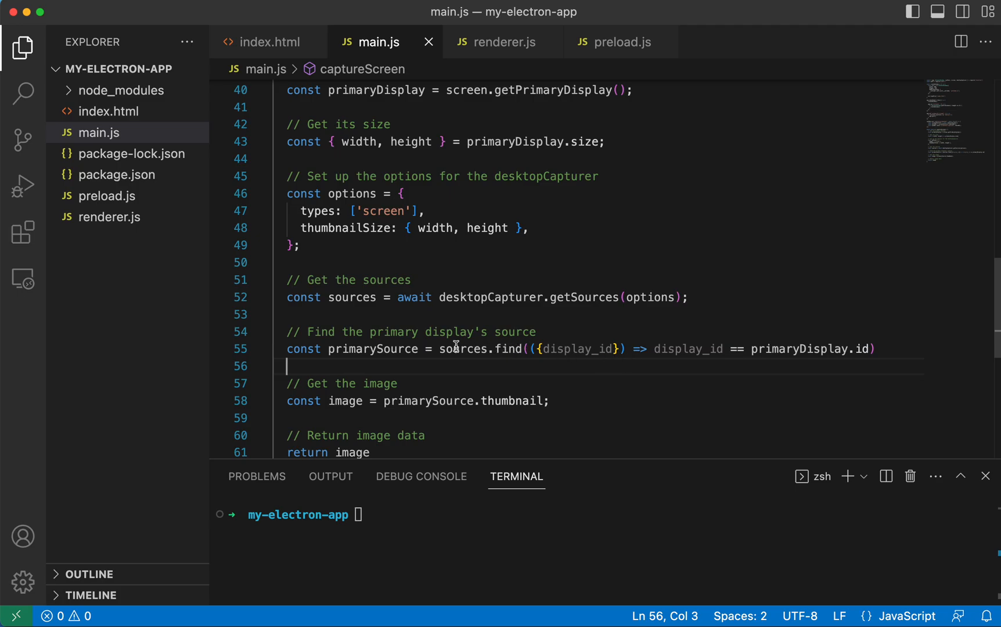
mouse_move(579, 350)
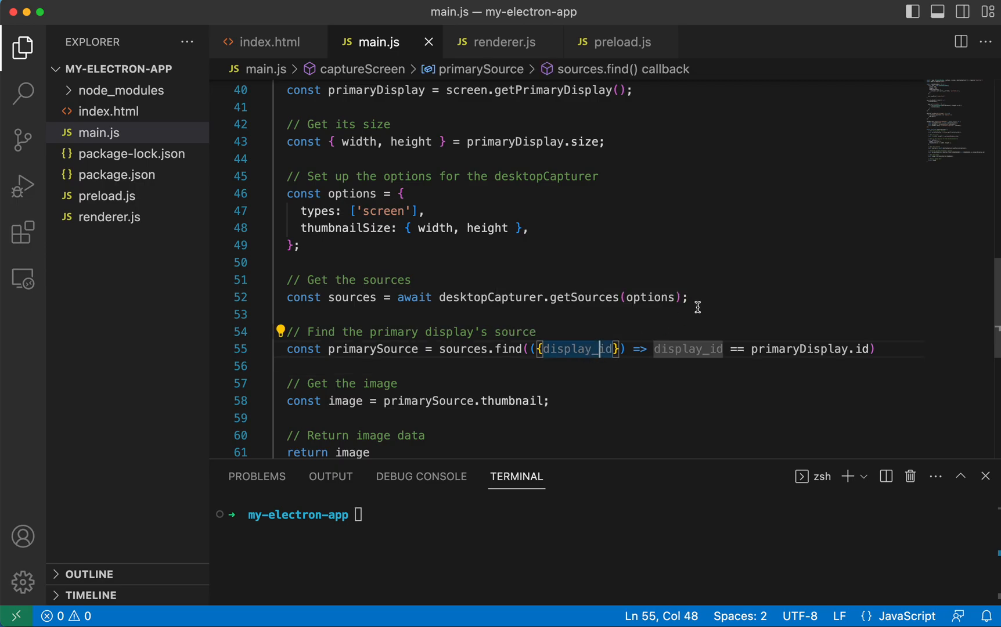
mouse_move(451, 324)
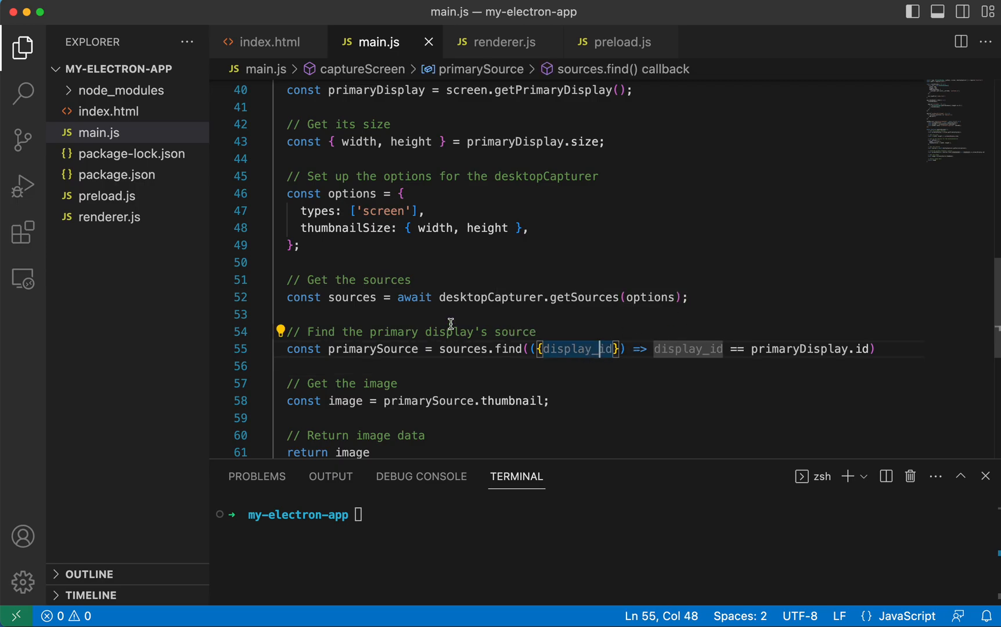
left_click(353, 297)
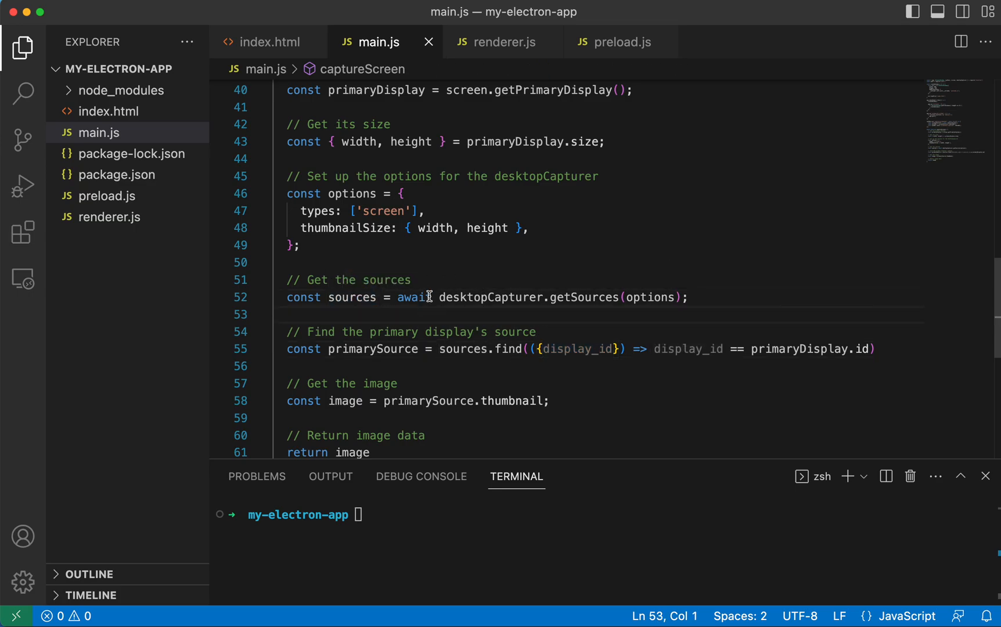
mouse_move(567, 358)
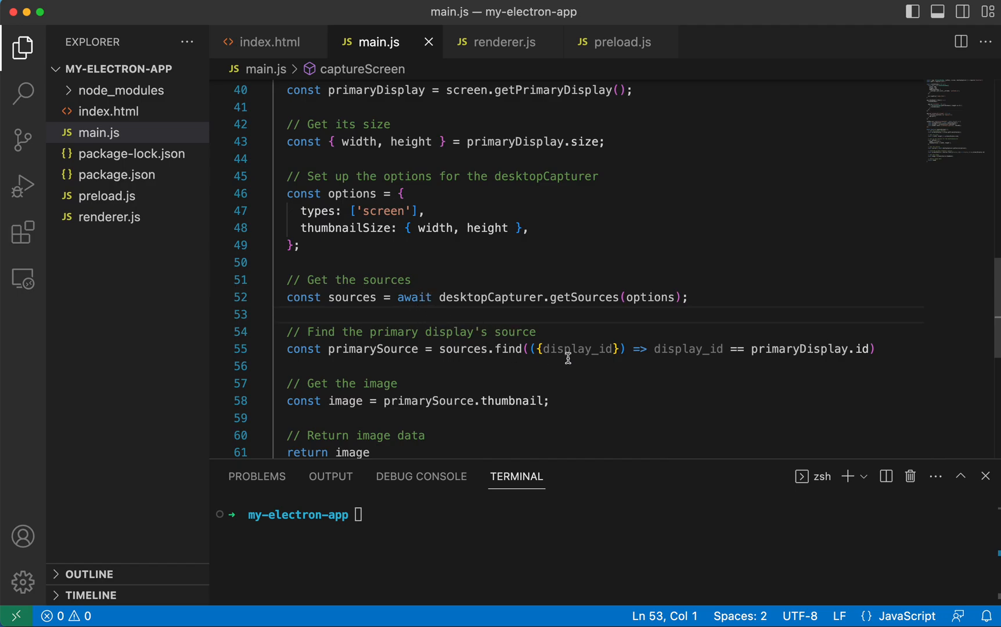
scroll("down", 3)
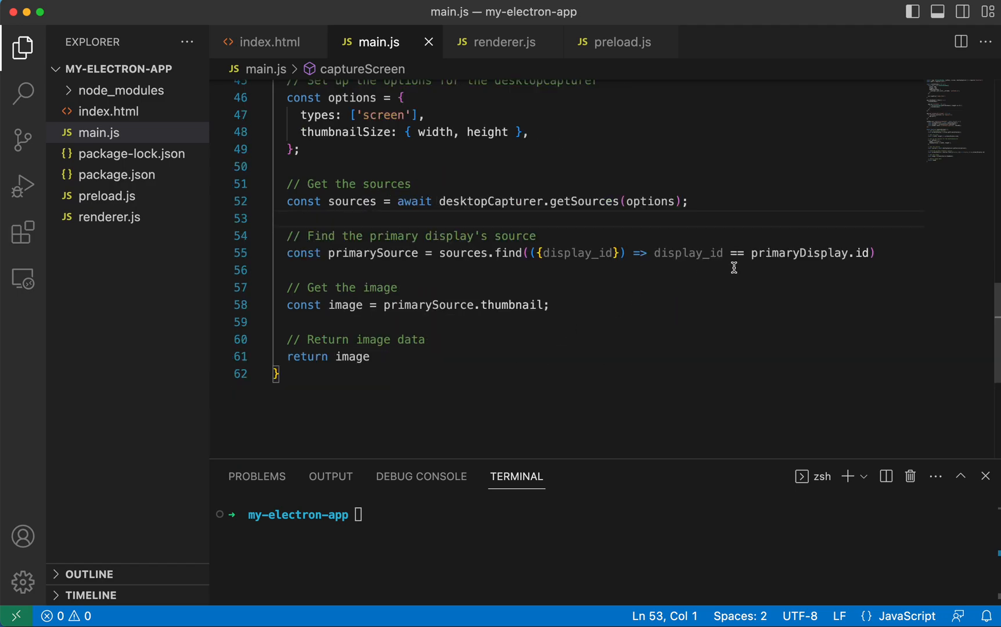
double_click(373, 253)
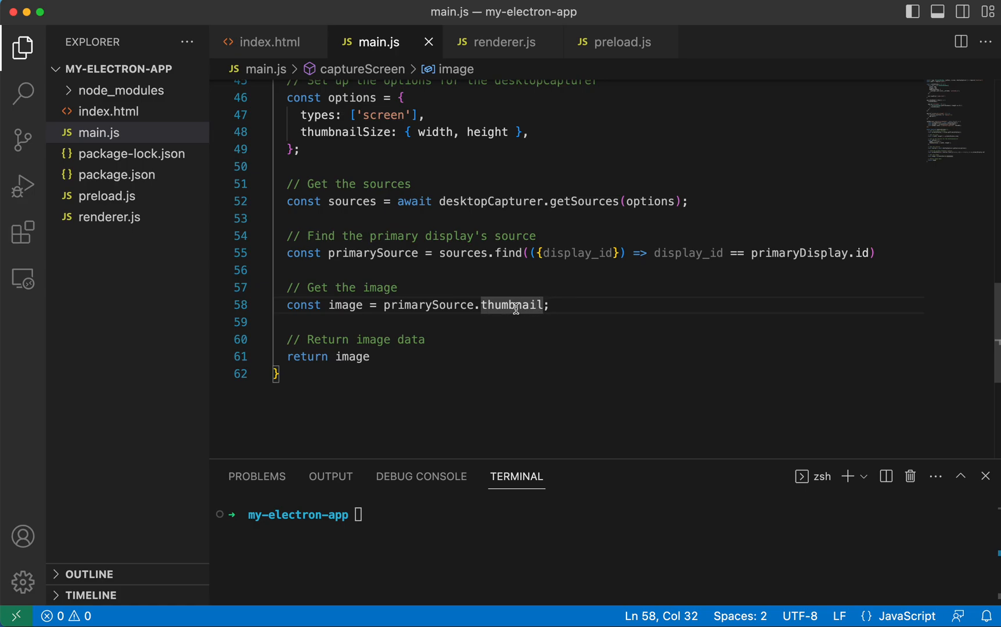
mouse_move(349, 356)
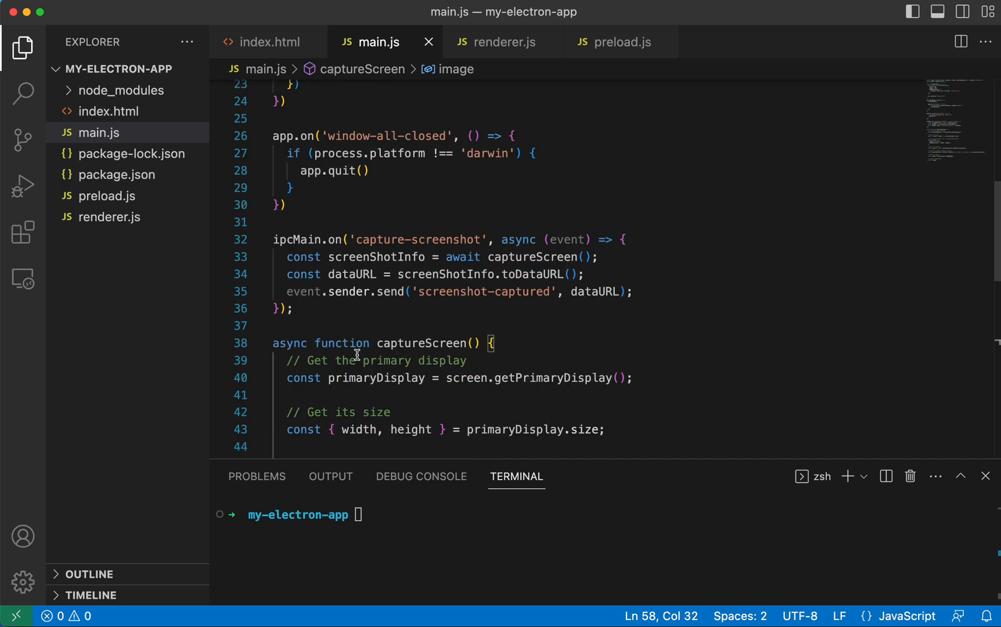
Review the handler's toDataURL call and carry the screenshot-captured channel name over to preload.js.
left_click_drag(287, 257, 294, 310)
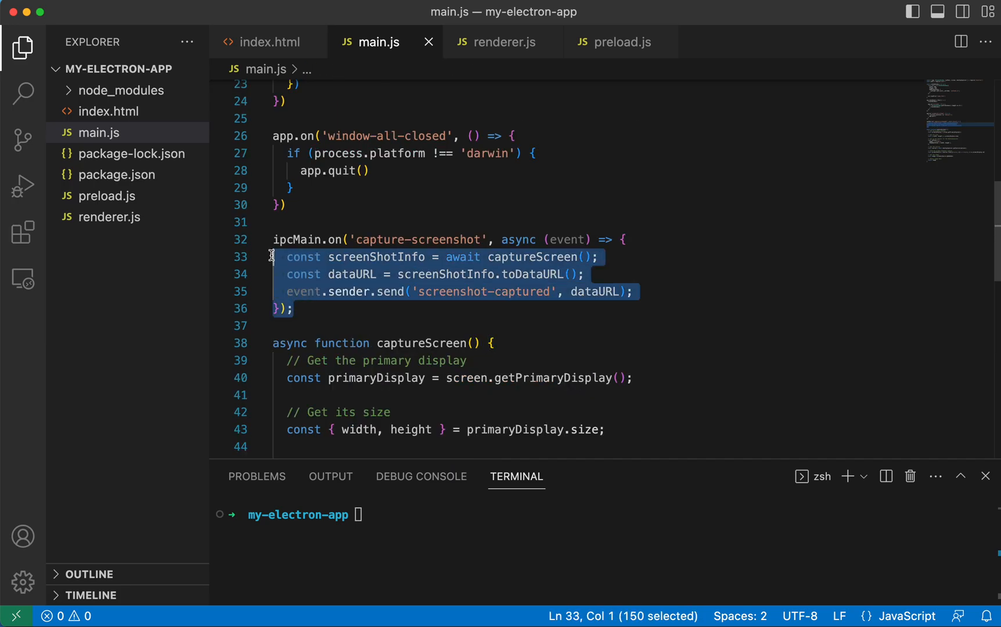
left_click(447, 325)
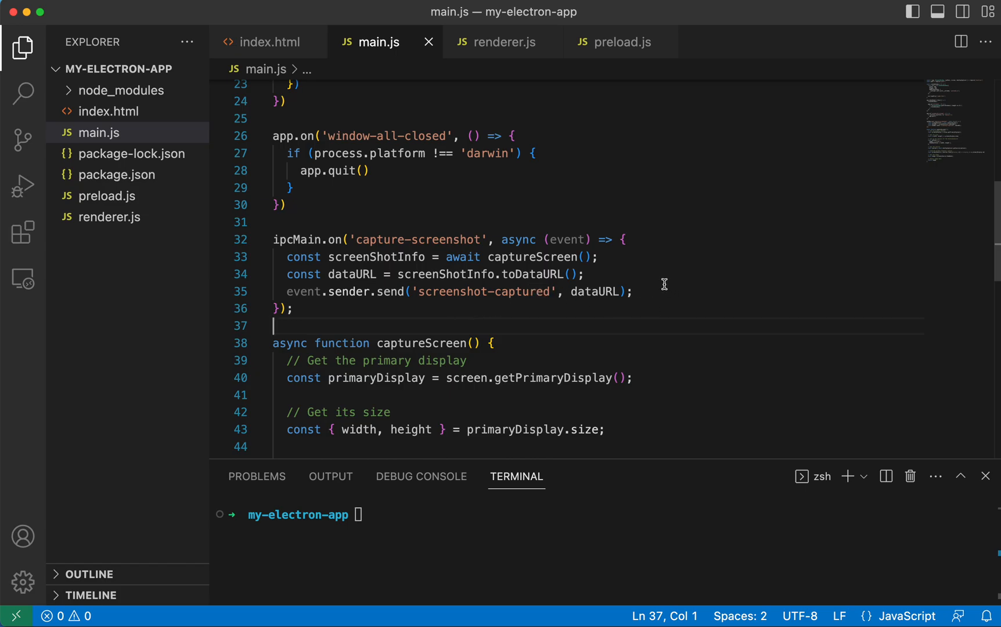
mouse_move(421, 273)
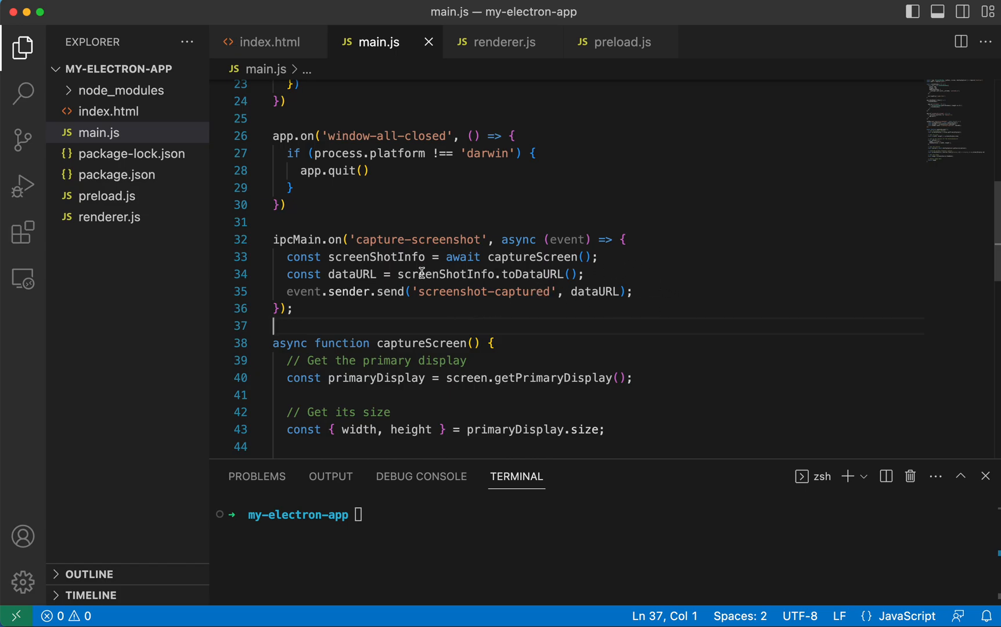
double_click(446, 274)
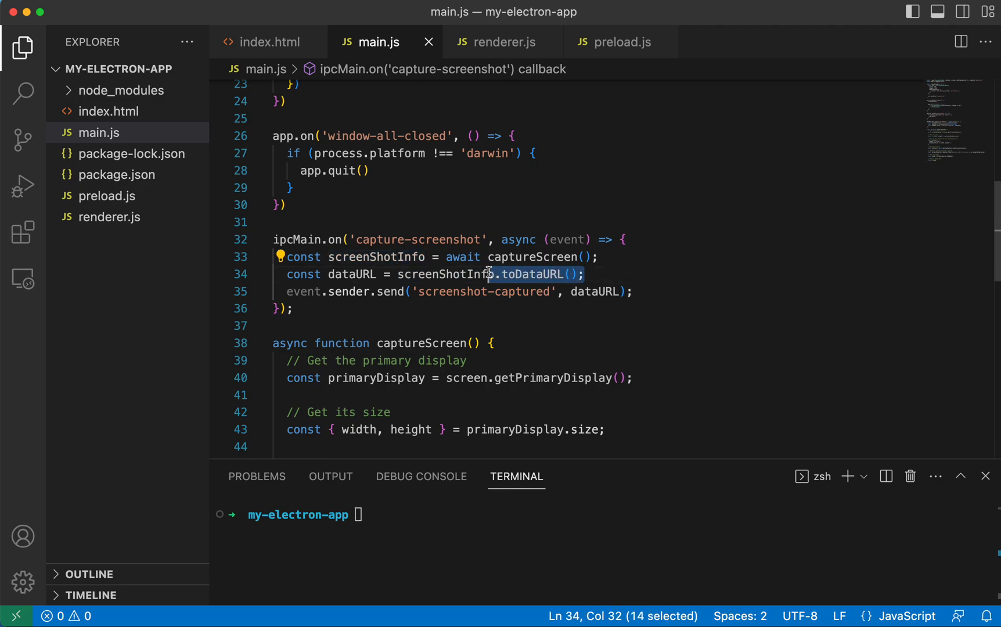
left_click(584, 274)
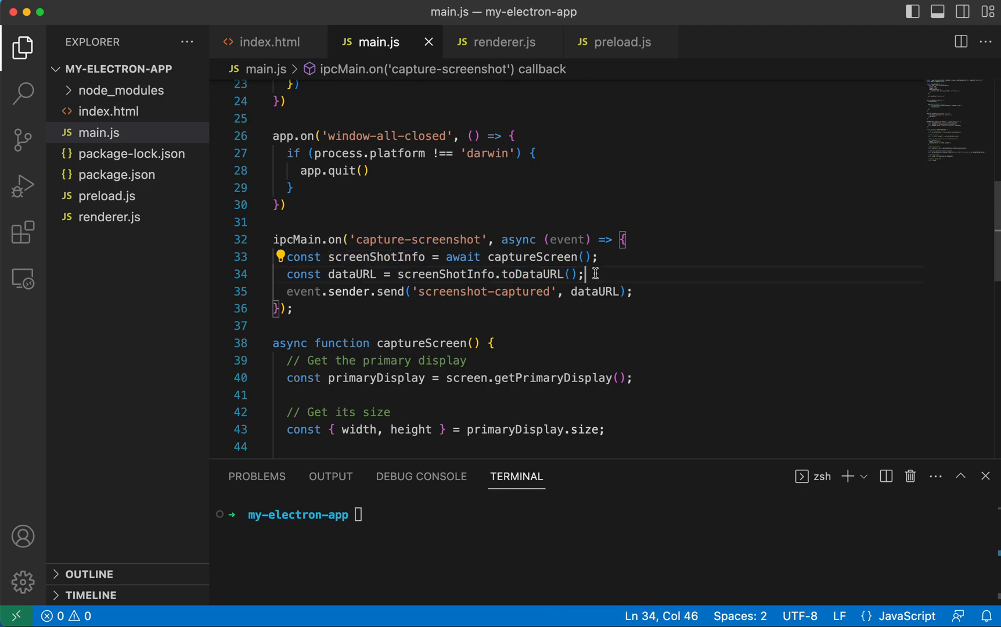
mouse_move(517, 274)
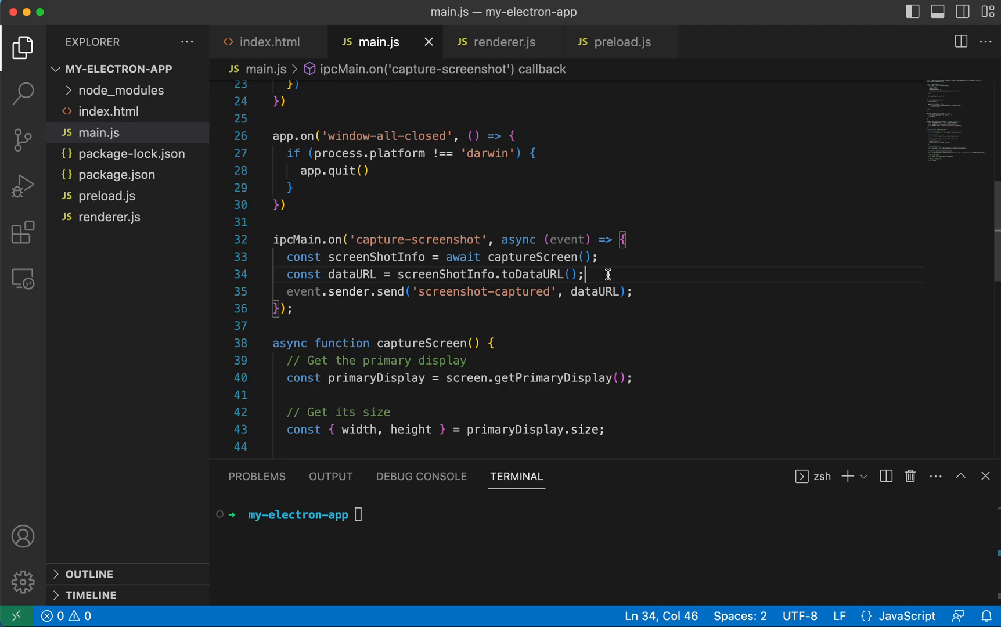
mouse_move(531, 274)
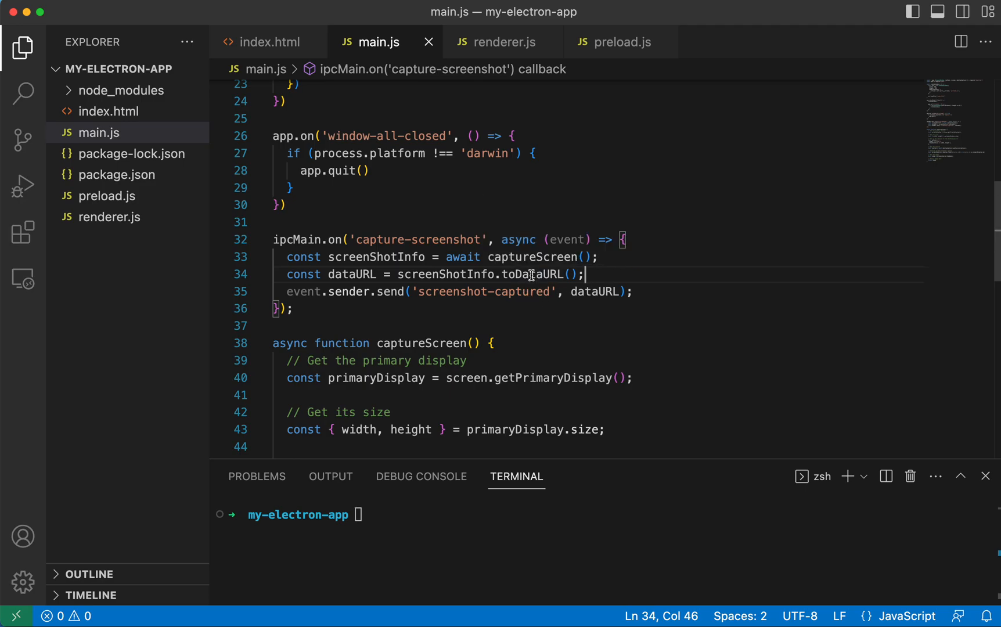
mouse_move(529, 274)
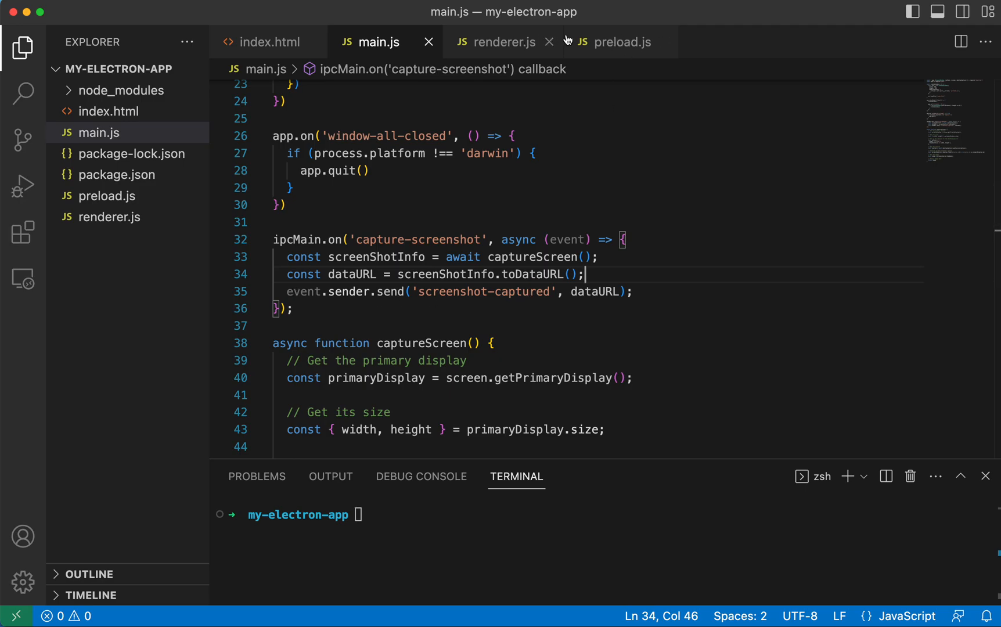
mouse_move(622, 42)
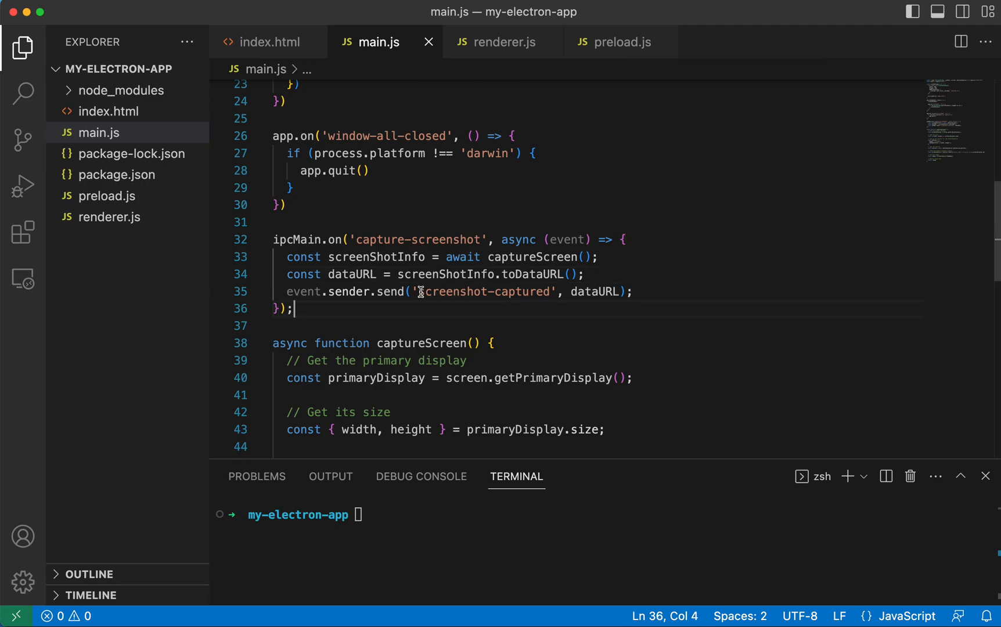
double_click(486, 292)
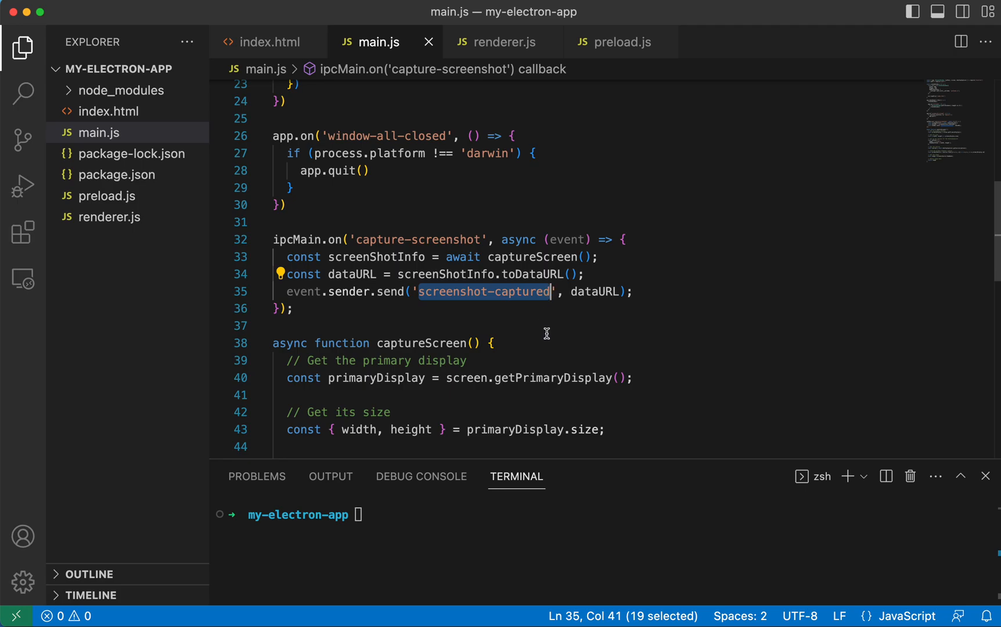
mouse_move(608, 41)
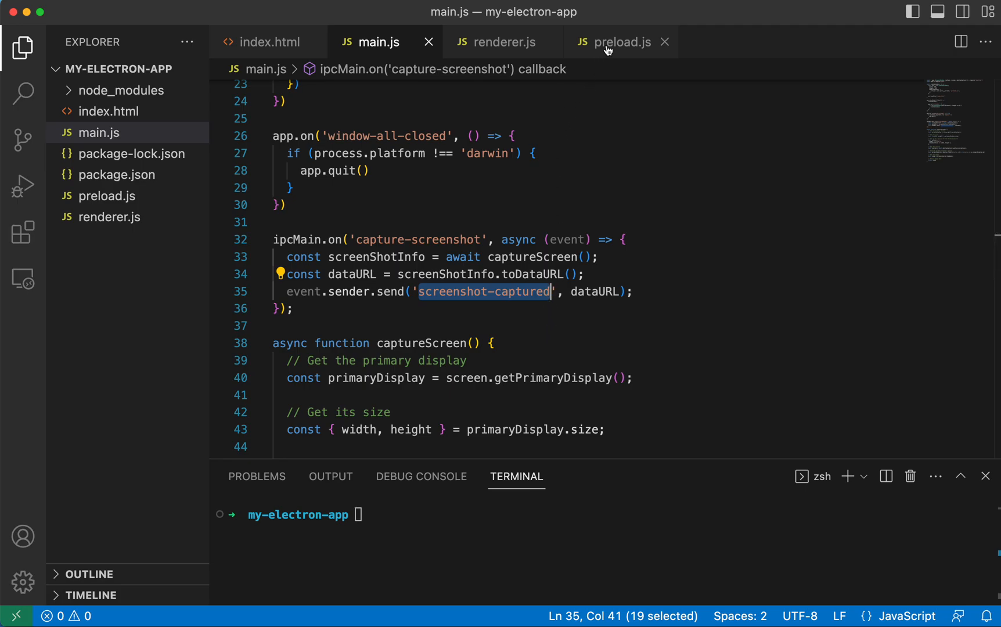
left_click(618, 42)
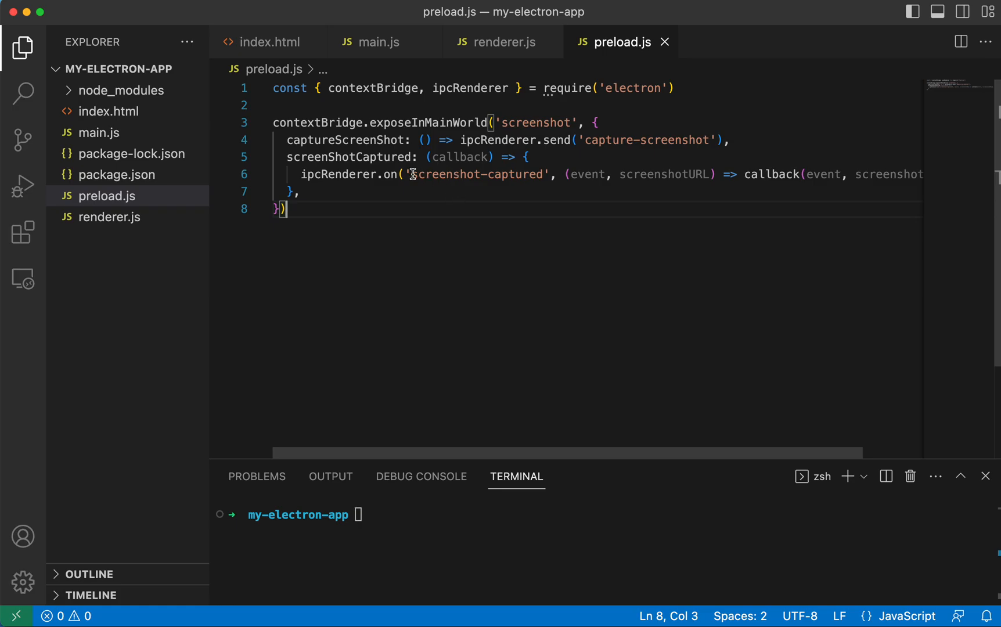
double_click(476, 174)
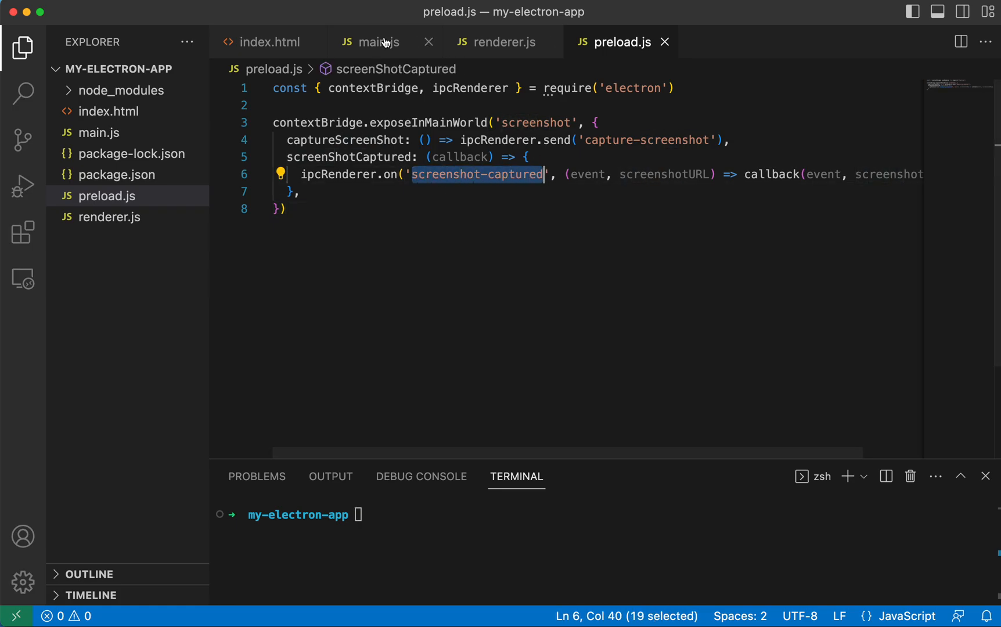
left_click(378, 42)
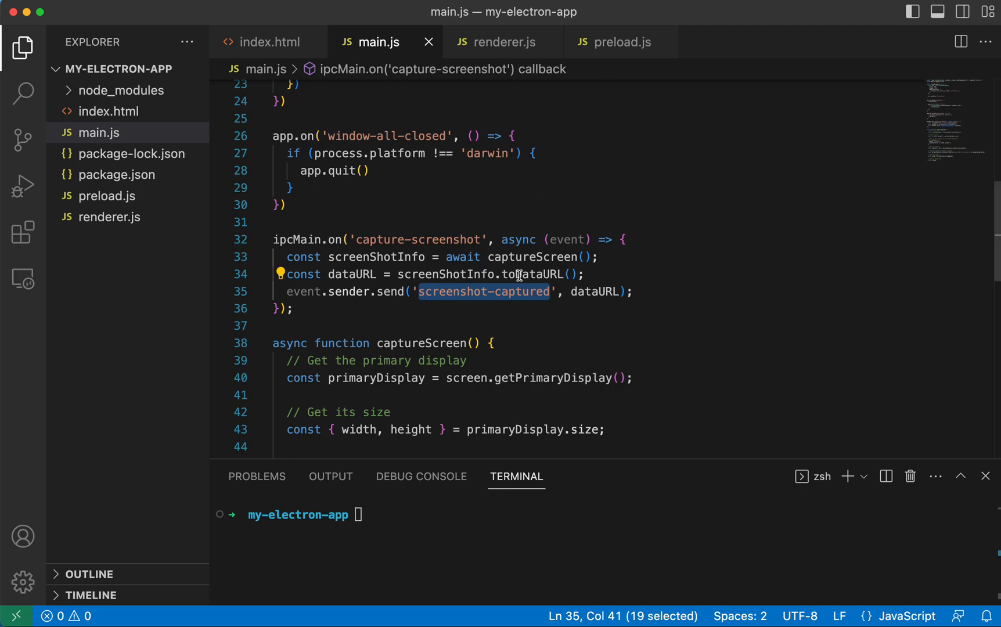
left_click(620, 42)
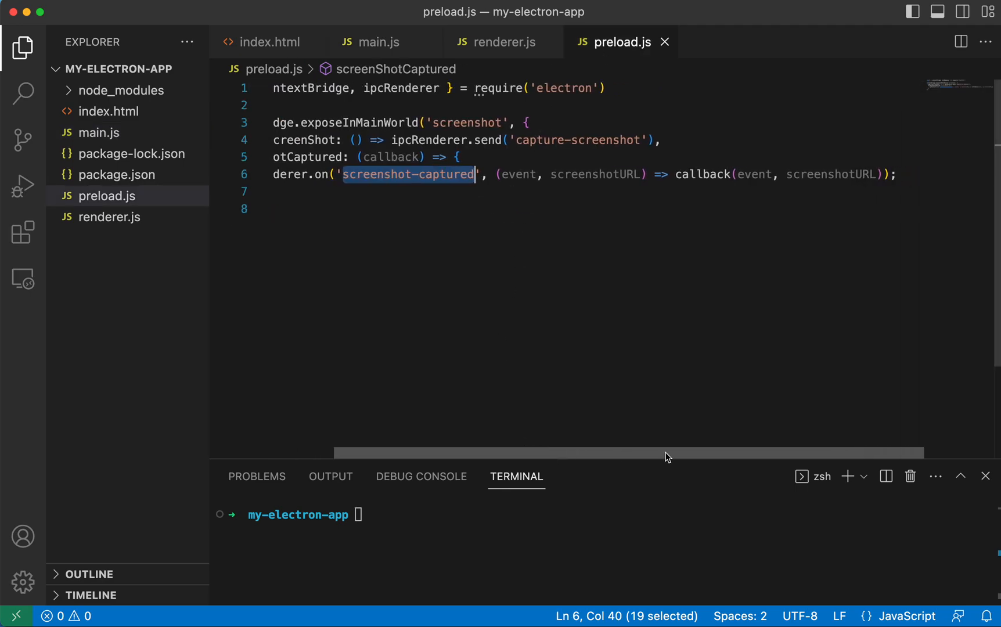
mouse_move(843, 174)
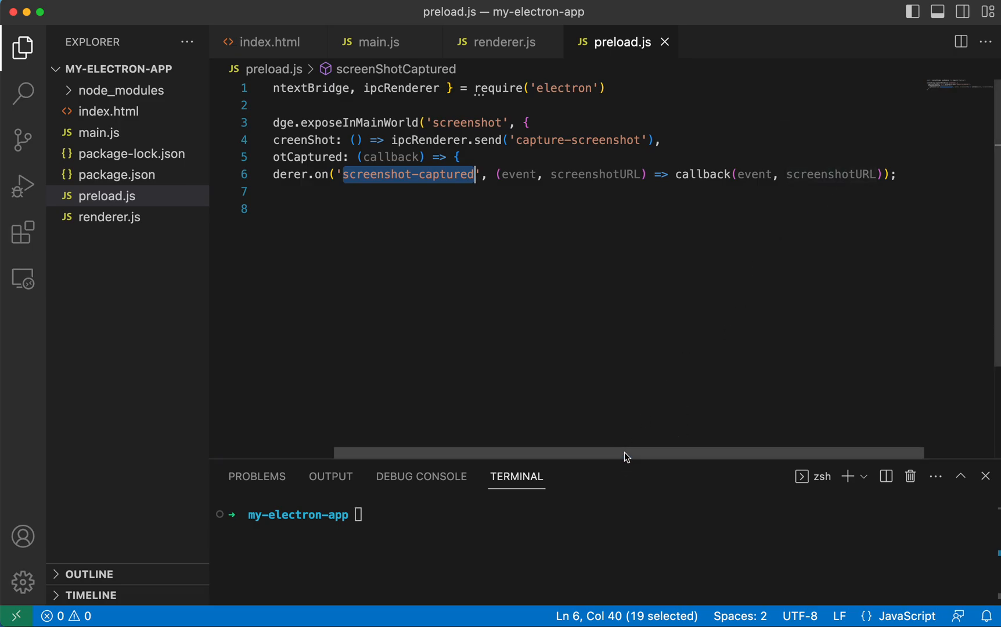
scroll("left", 3)
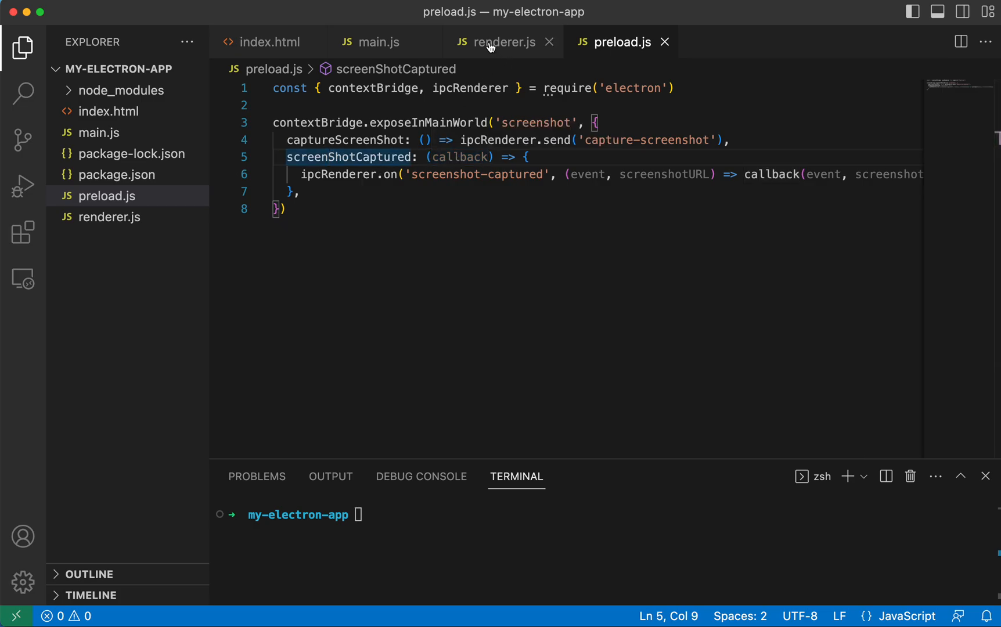
Confirm renderer.js's window.screenshot.screenShotCaptured call, dataURL parameter and screenshot-image id match preload.js.
left_click(504, 42)
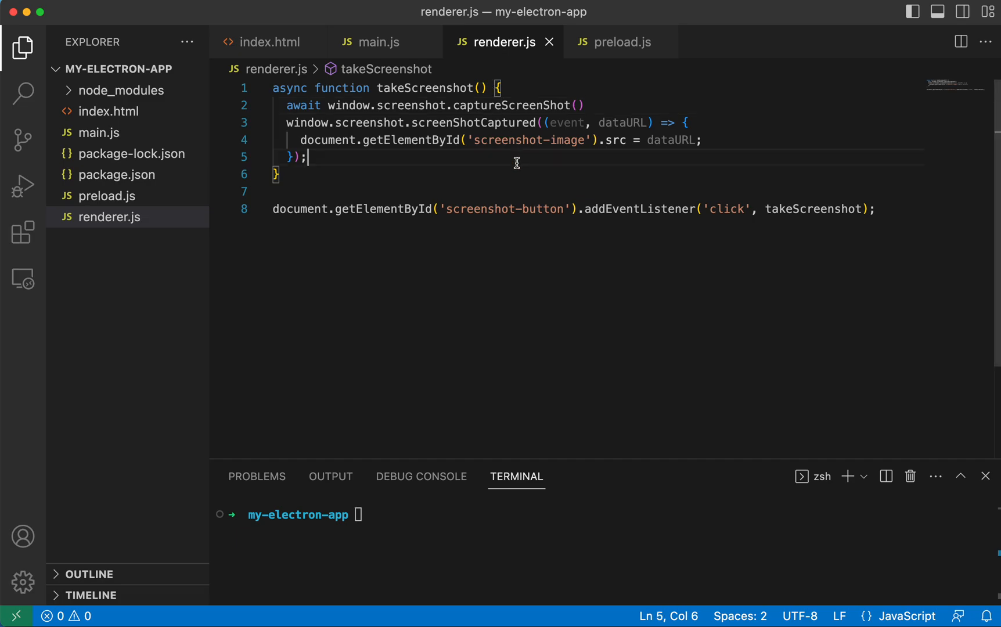
left_click_drag(287, 123, 434, 123)
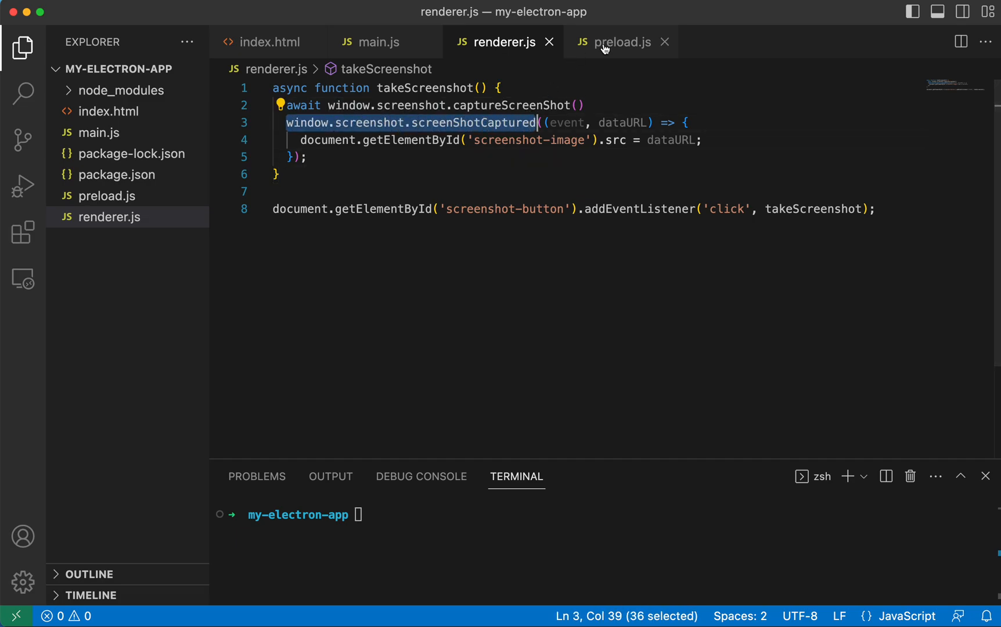
left_click(619, 42)
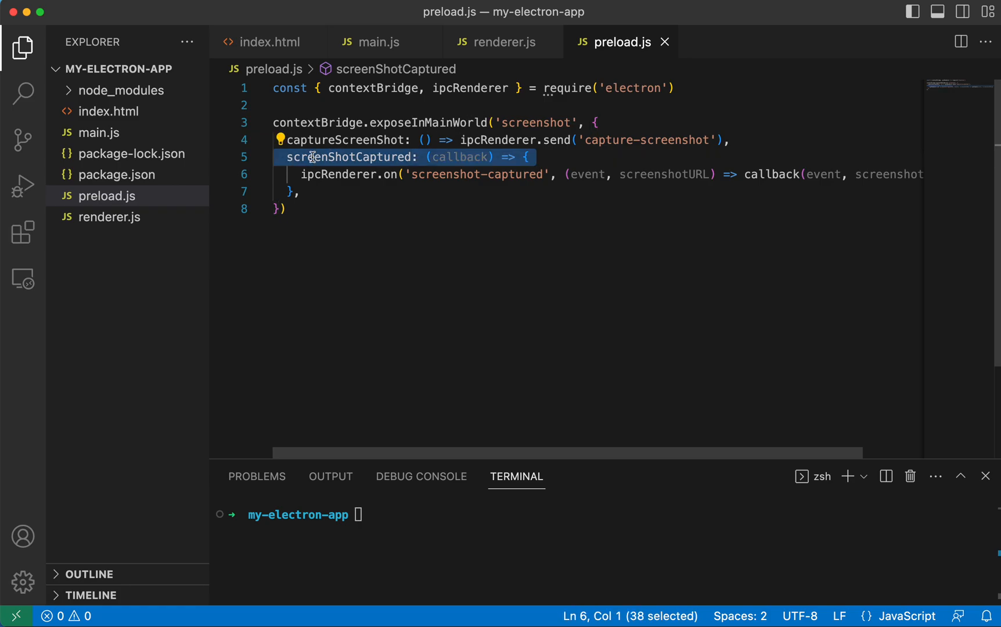
double_click(351, 157)
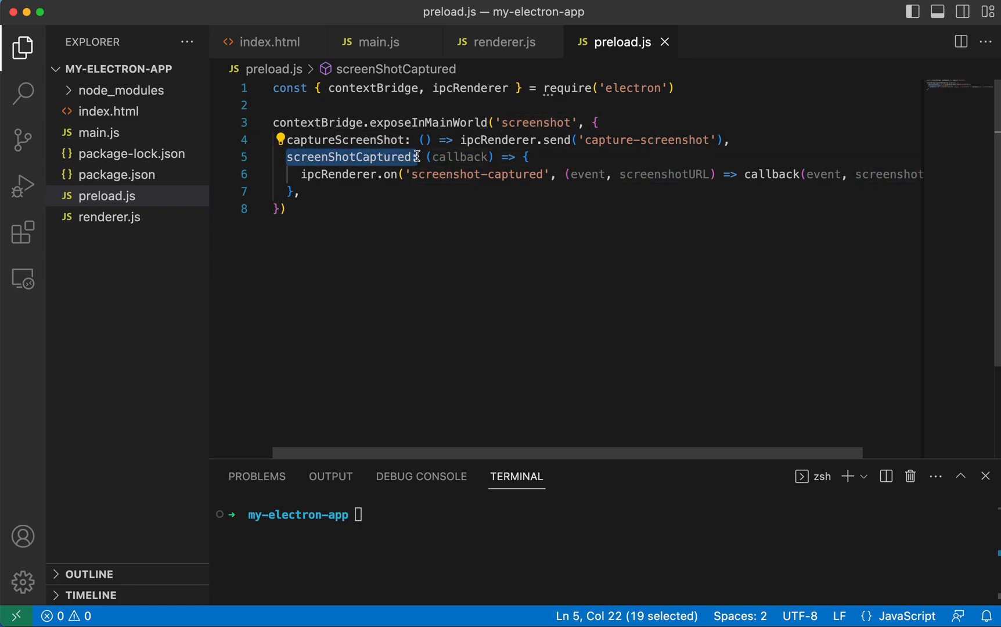
left_click(500, 42)
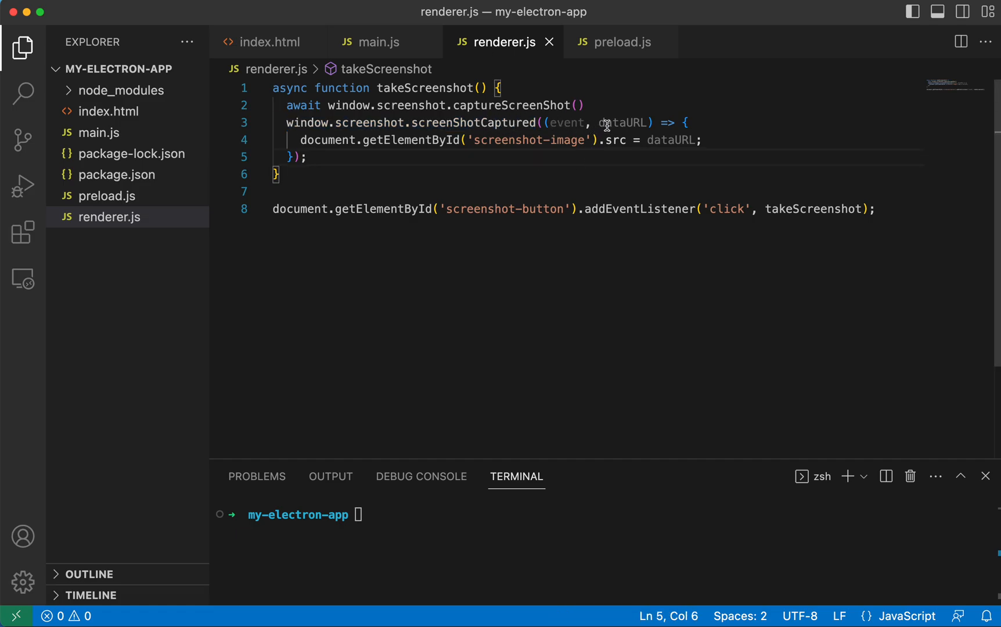
double_click(622, 123)
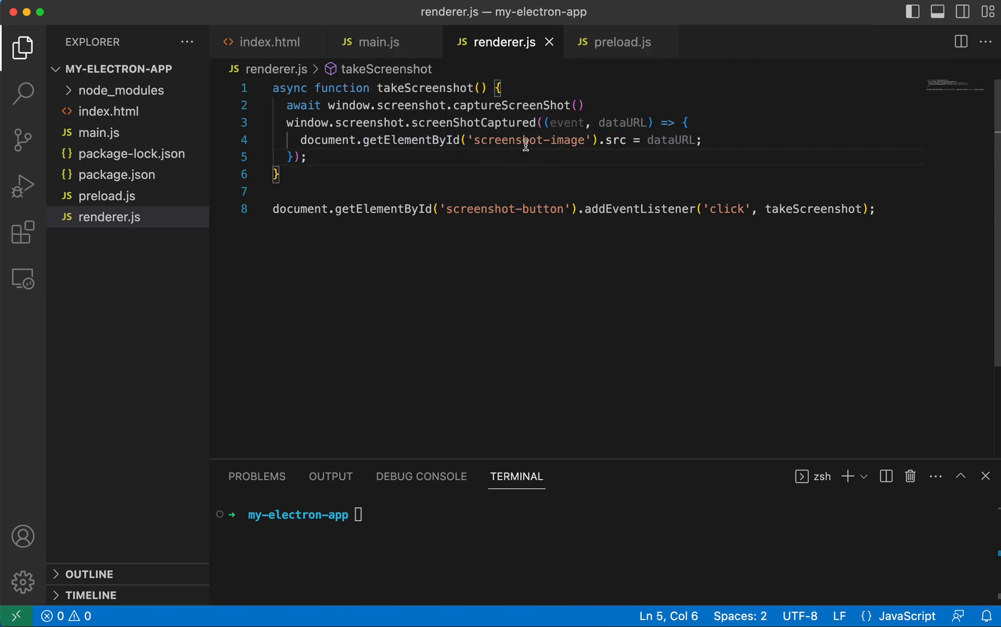
mouse_move(567, 141)
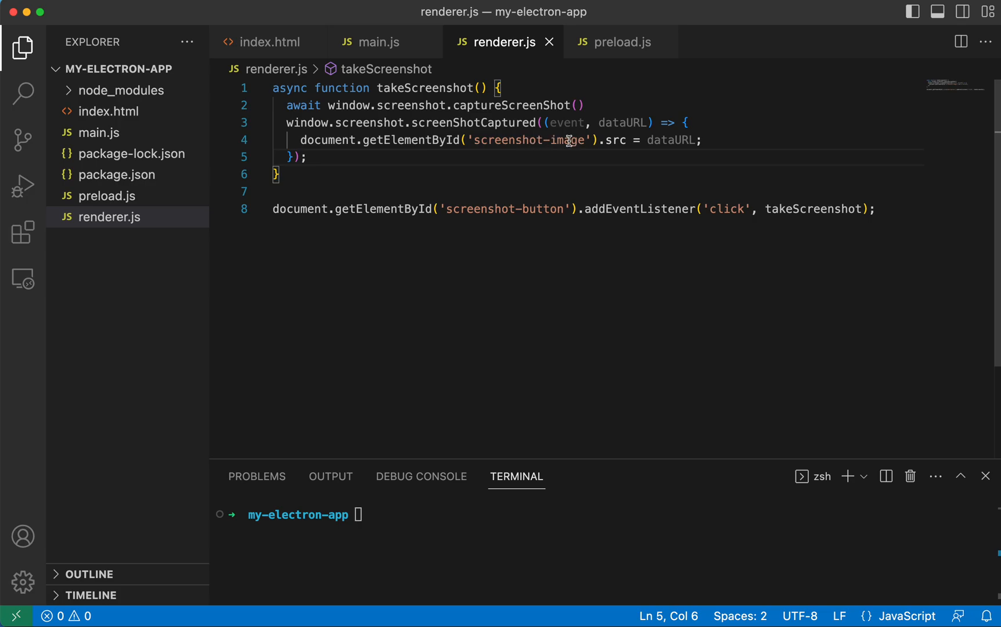
double_click(530, 139)
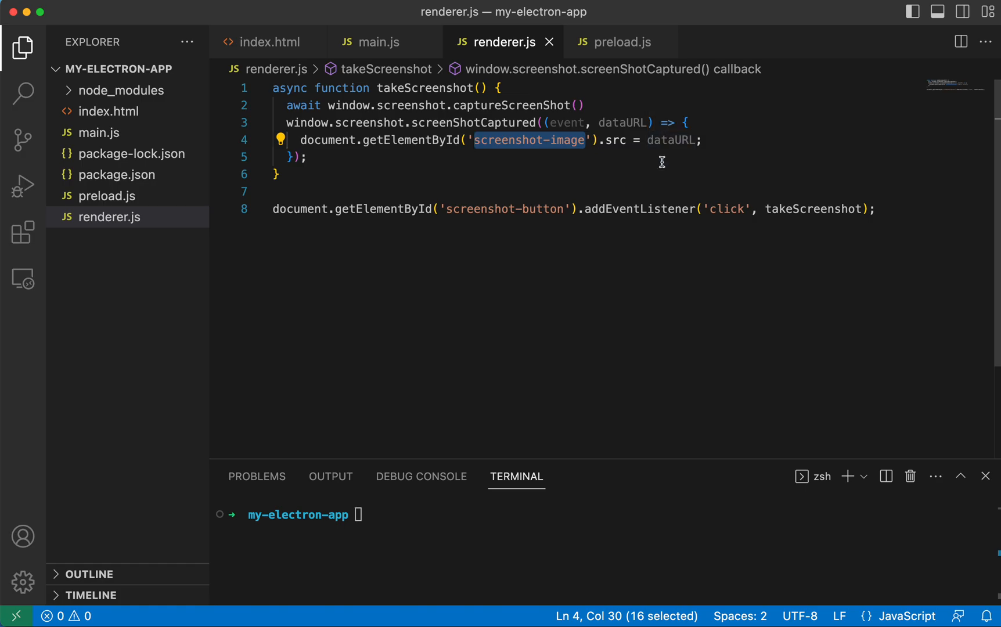
mouse_move(603, 544)
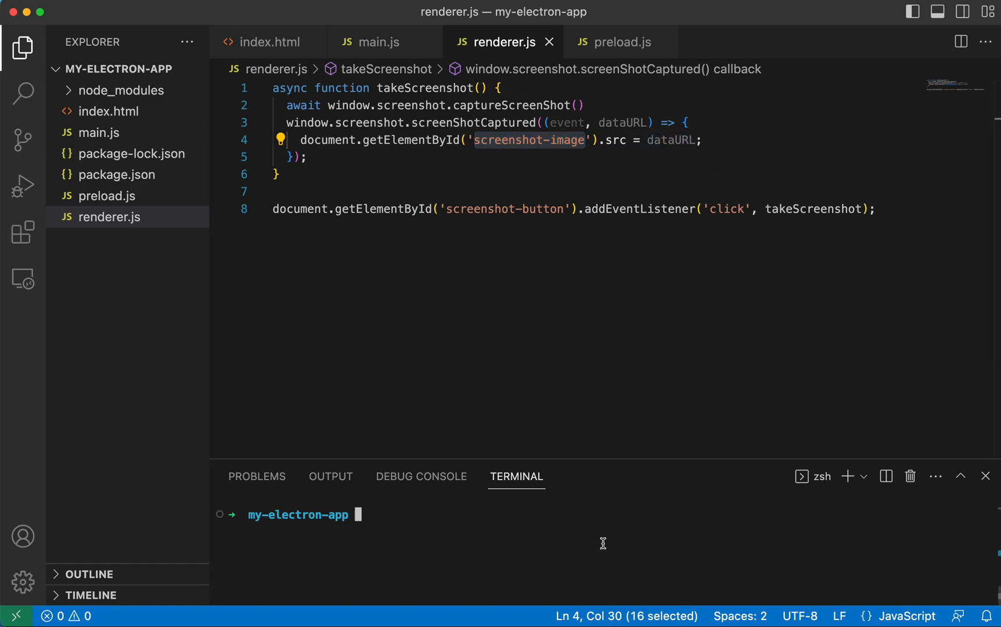
Run npm start in the integrated terminal to launch the Electron Screenshot Example window.
type("npm")
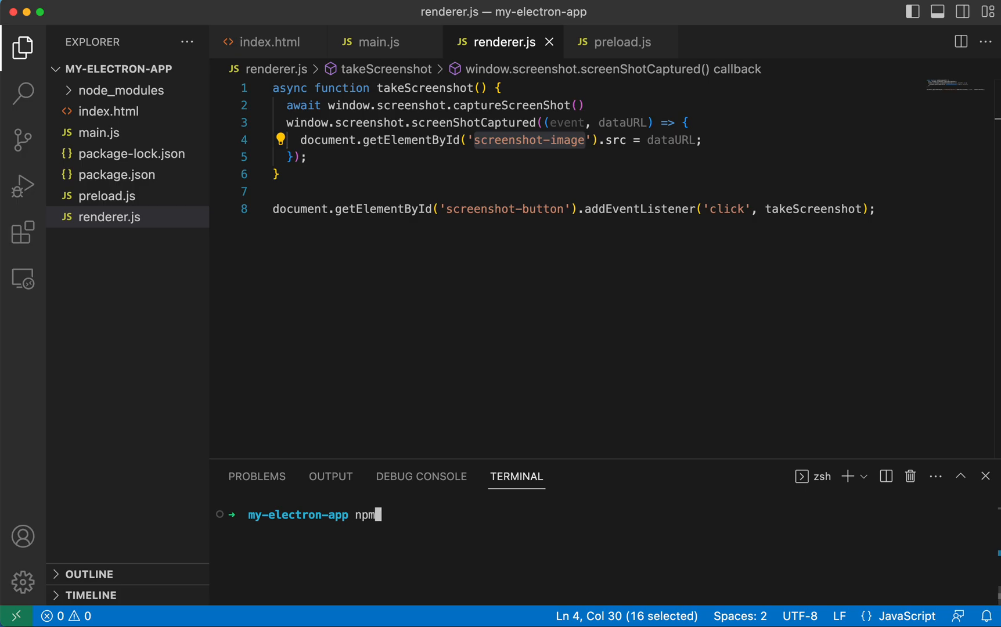
type("start")
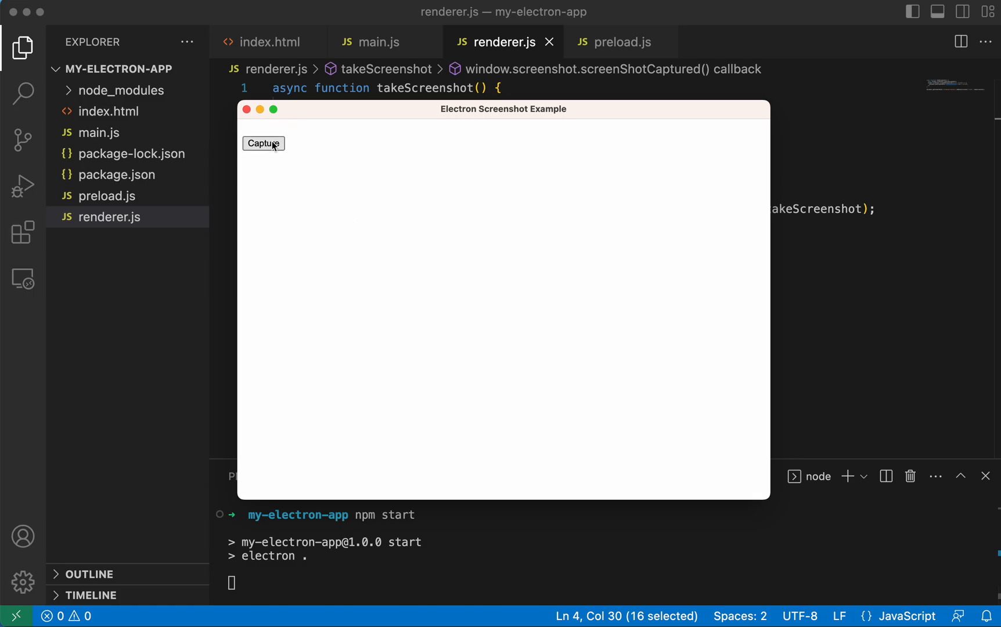
mouse_move(345, 113)
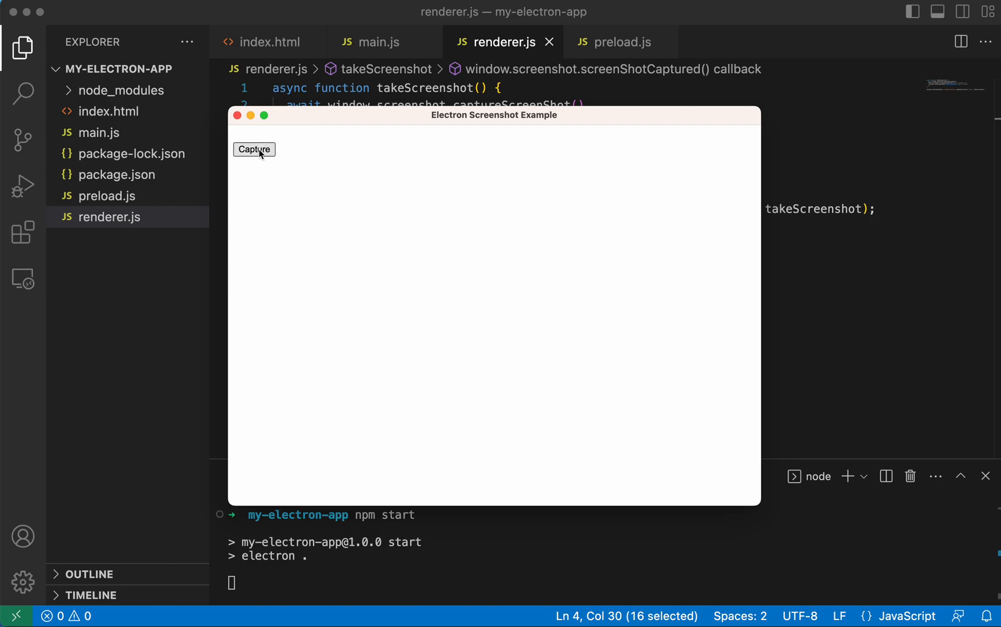
Capture the screen so the desktop screenshot appears above the Capture button.
left_click(255, 150)
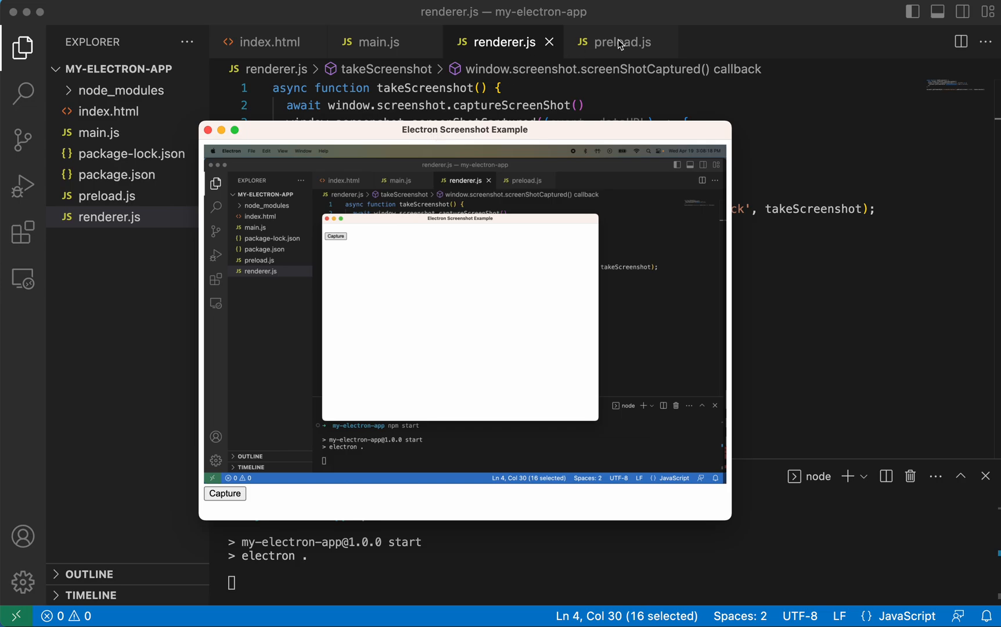
mouse_move(620, 43)
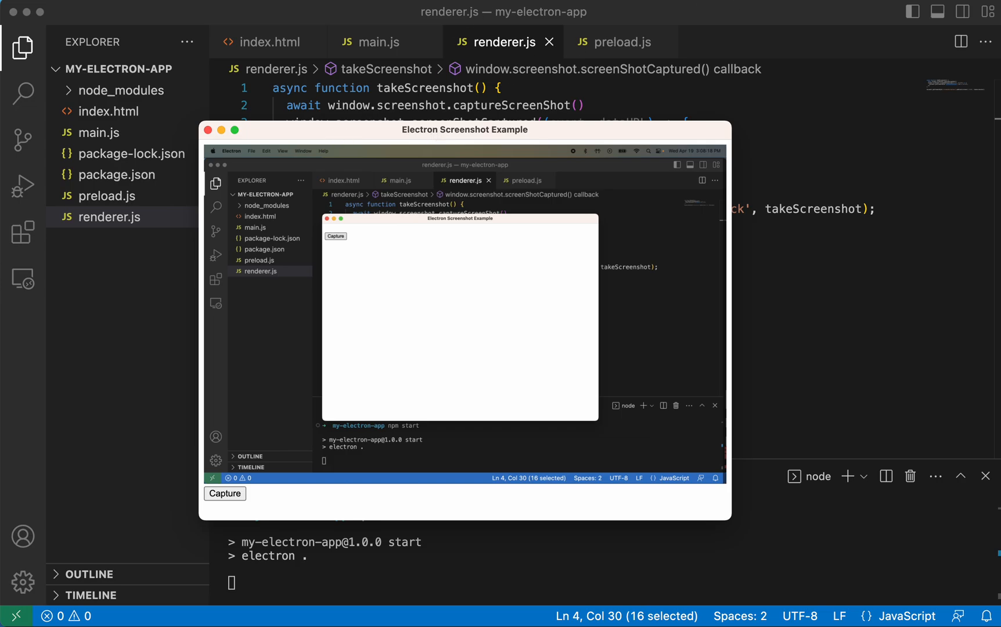